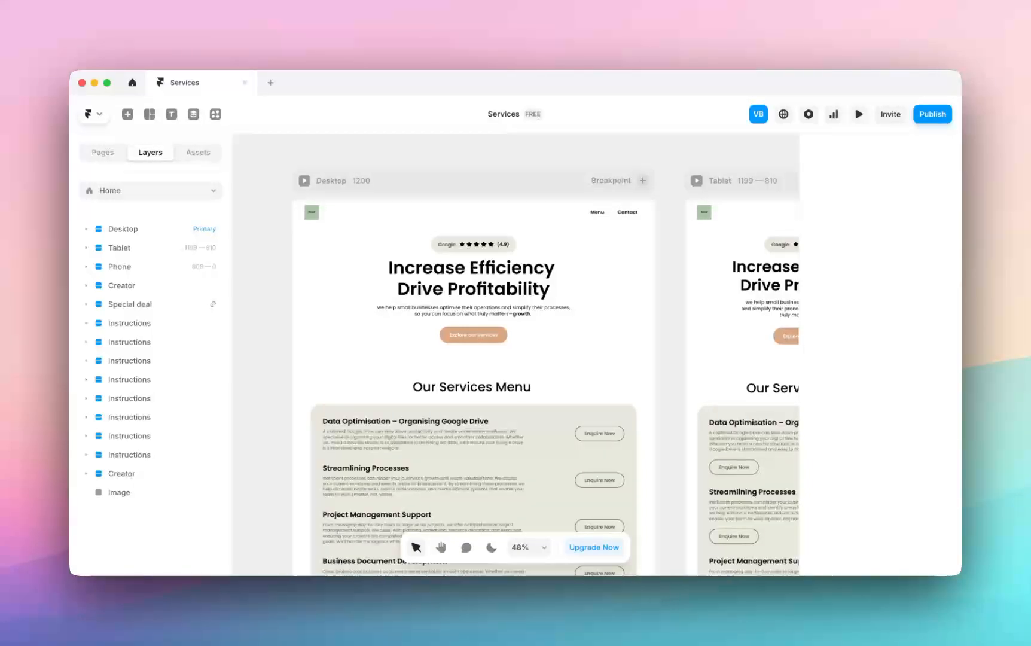
- Show the Pages list (Home, /contact, /404), preview /404, then return to Home
left_click(331, 180)
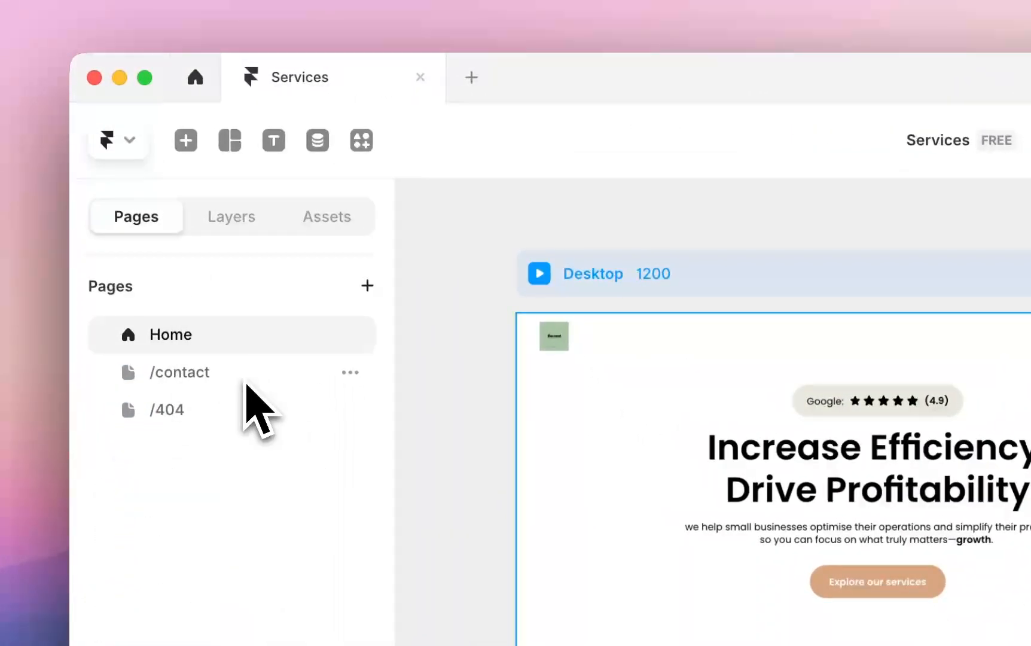
left_click(167, 409)
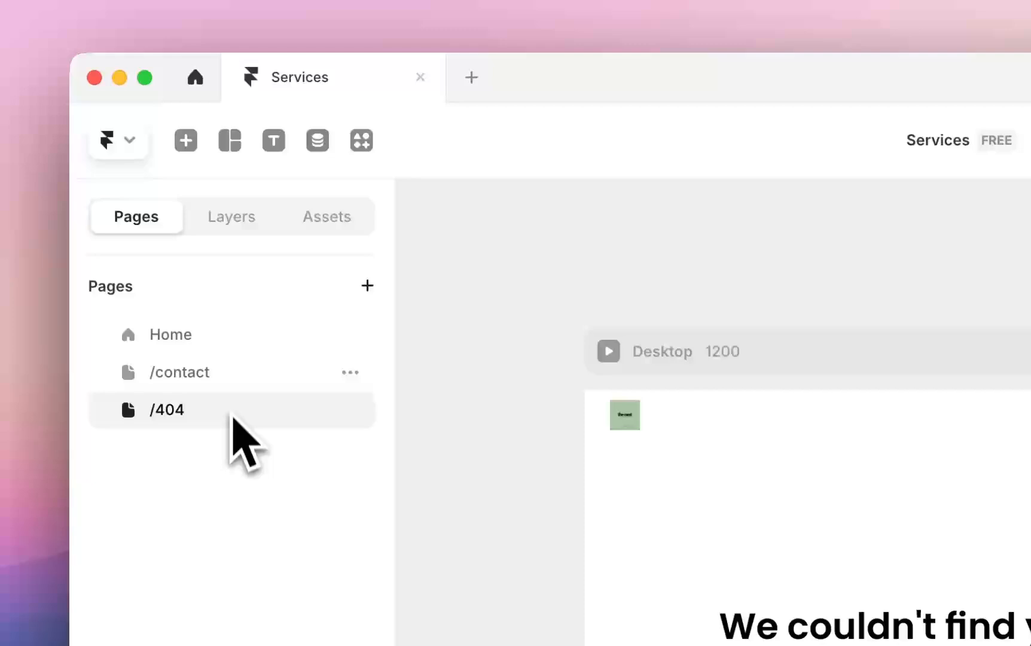
left_click(170, 334)
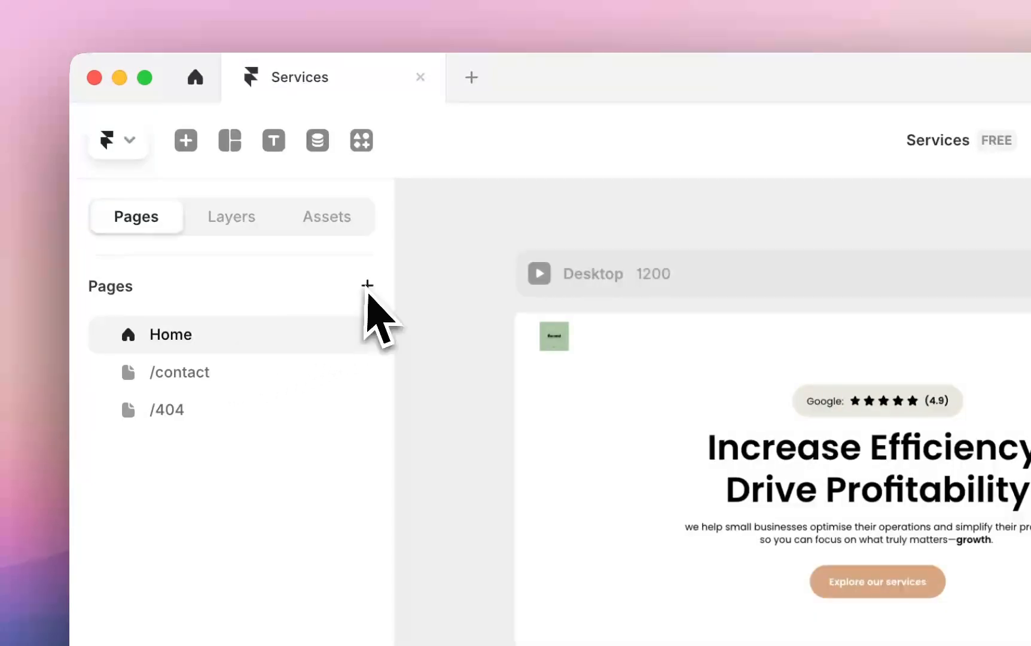
- Create a new CMS Index page for the Blog collection listing the five coffee posts
left_click(367, 285)
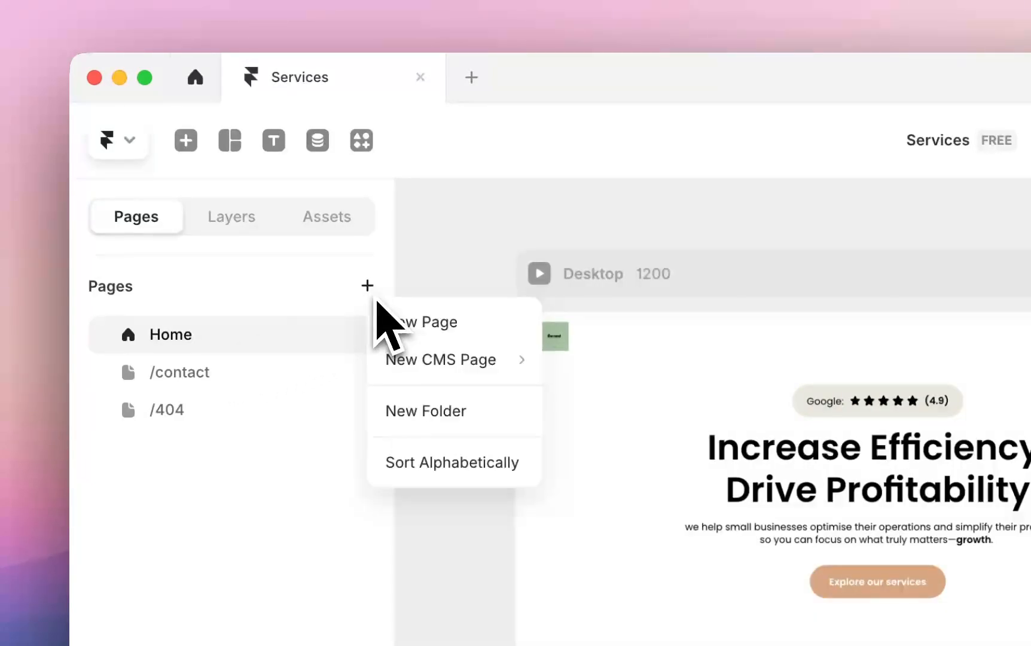
mouse_move(441, 360)
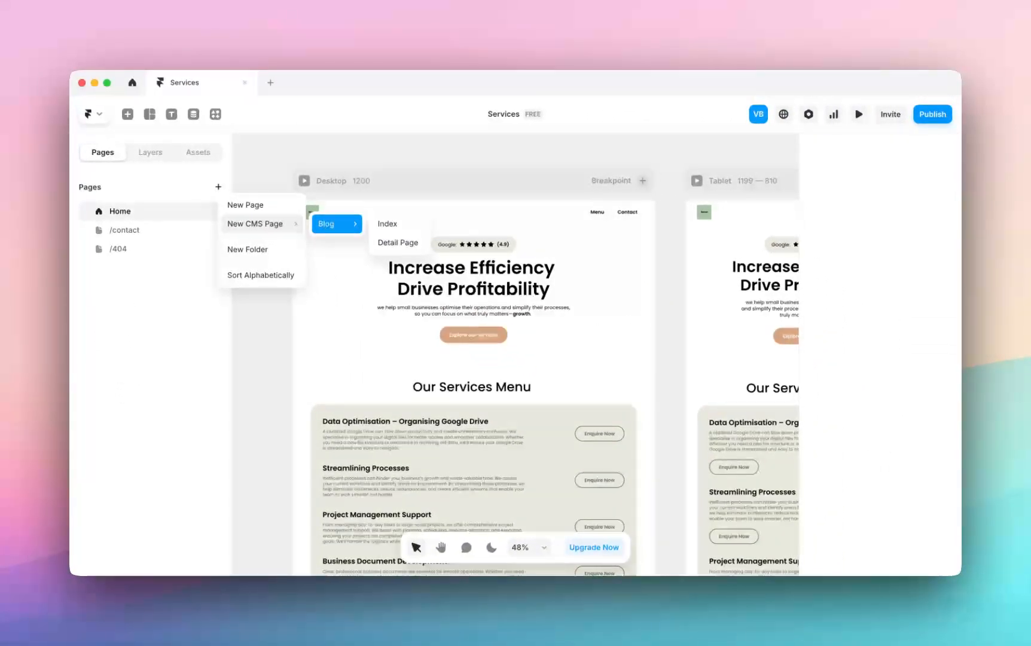
left_click(332, 225)
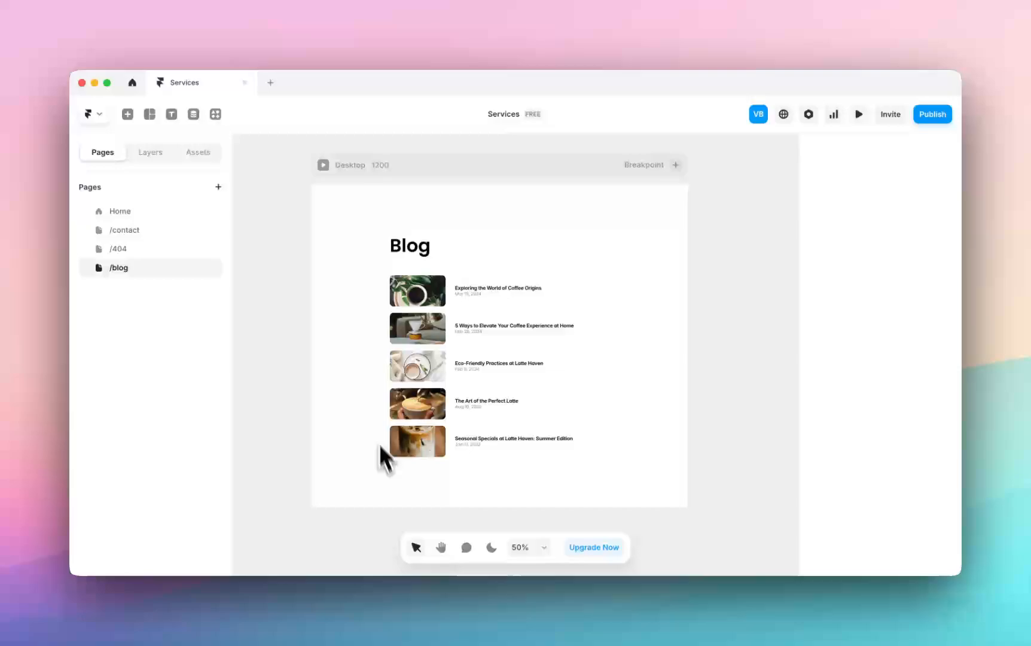
left_click(418, 366)
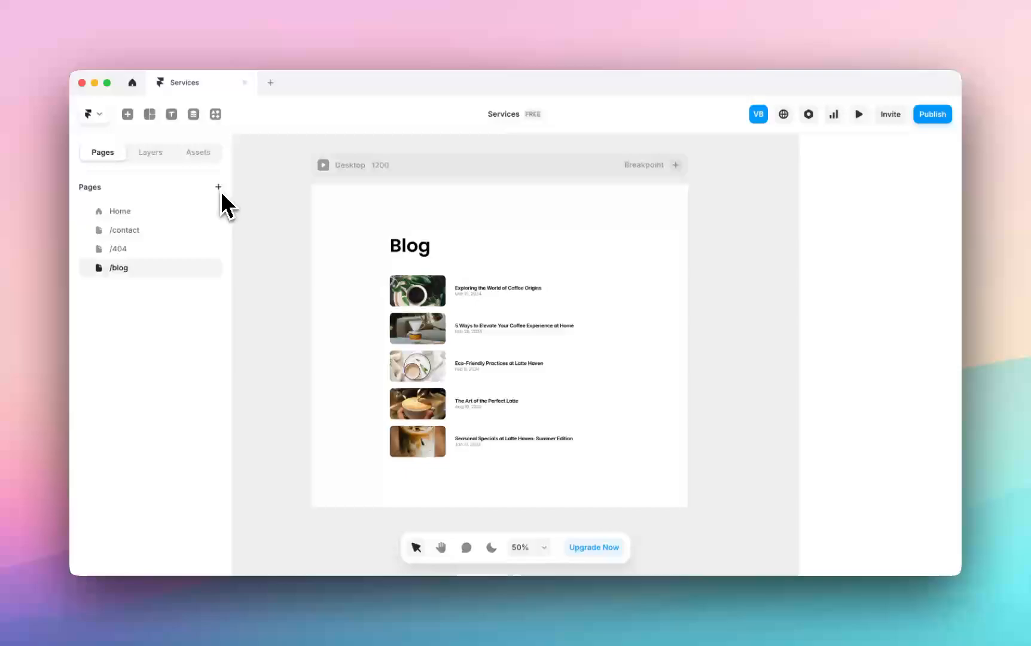
- Create a CMS Detail page for Blog showing the 'Exploring the World of Coffee Origins' article
left_click(219, 186)
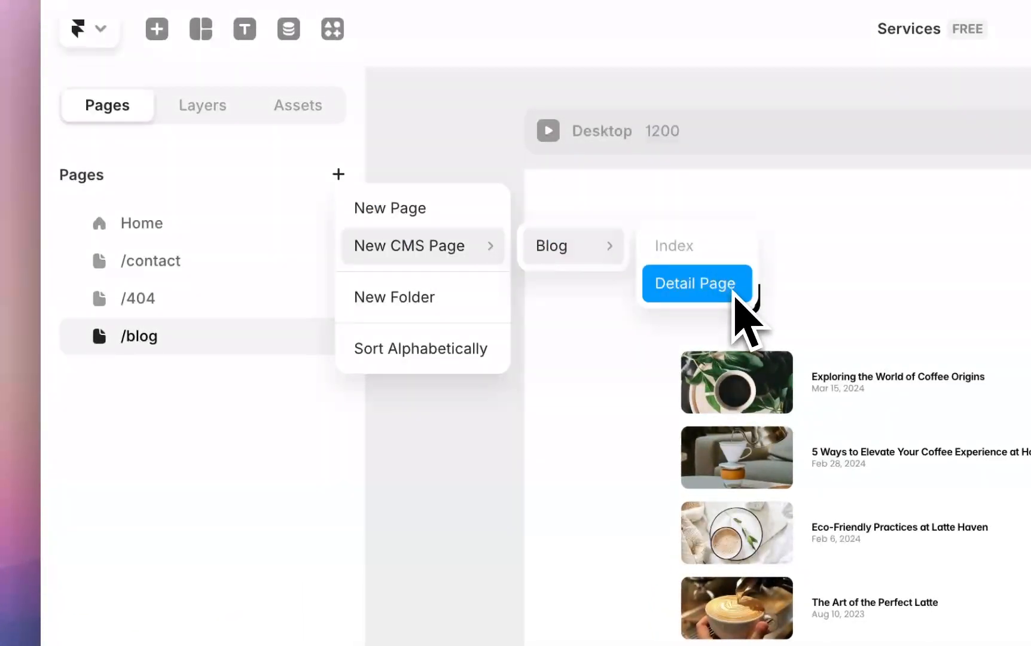
left_click(696, 284)
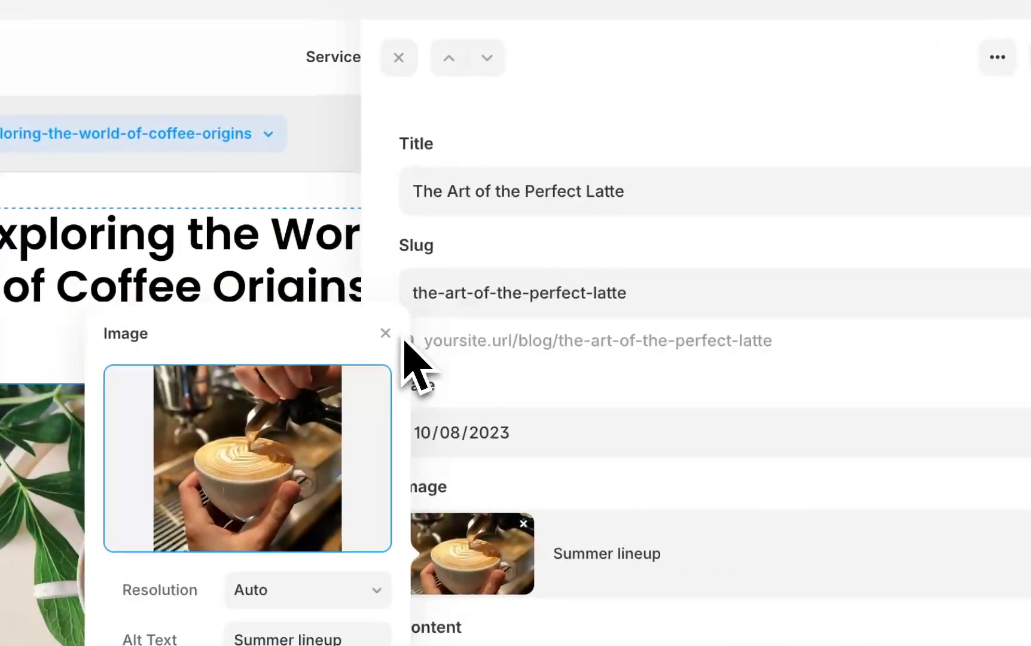
left_click(386, 332)
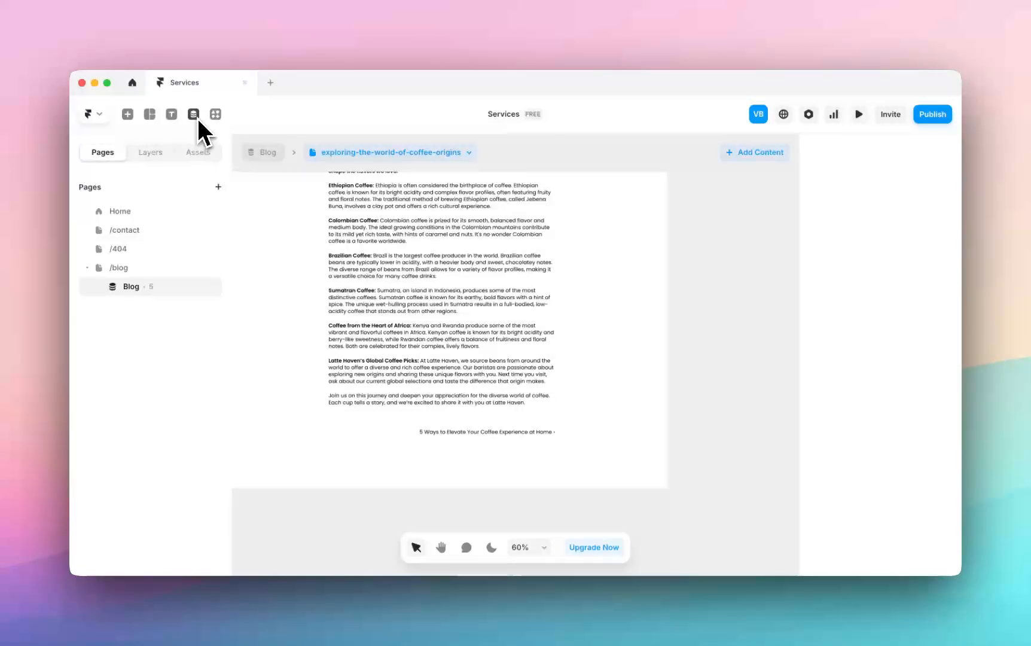
- In the CMS, open the Coffee Origins post and bring up its ••• actions menu
left_click(194, 114)
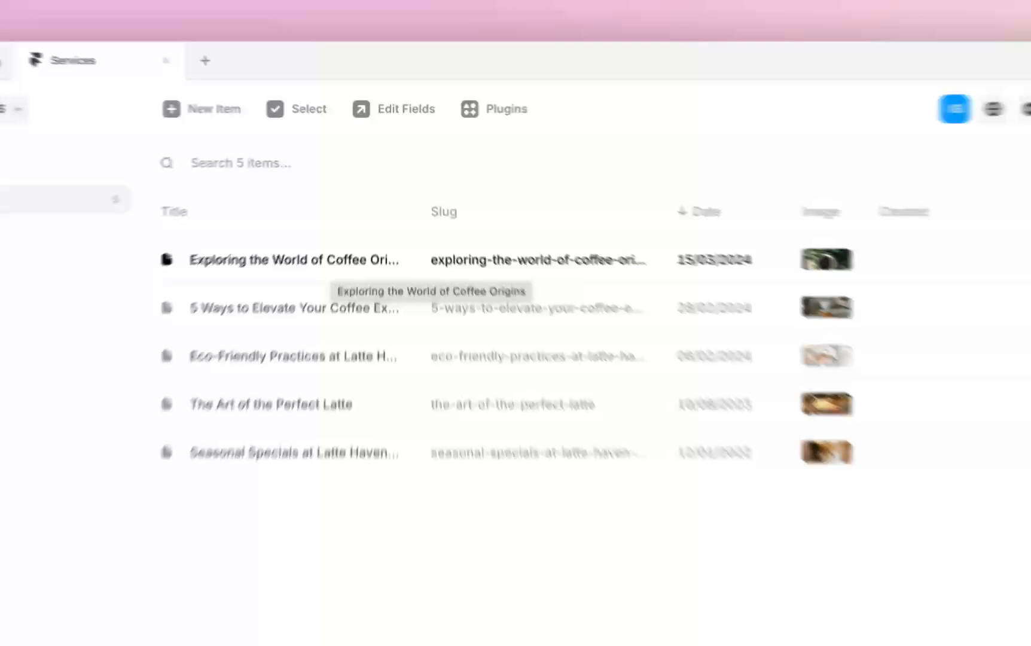
left_click(294, 260)
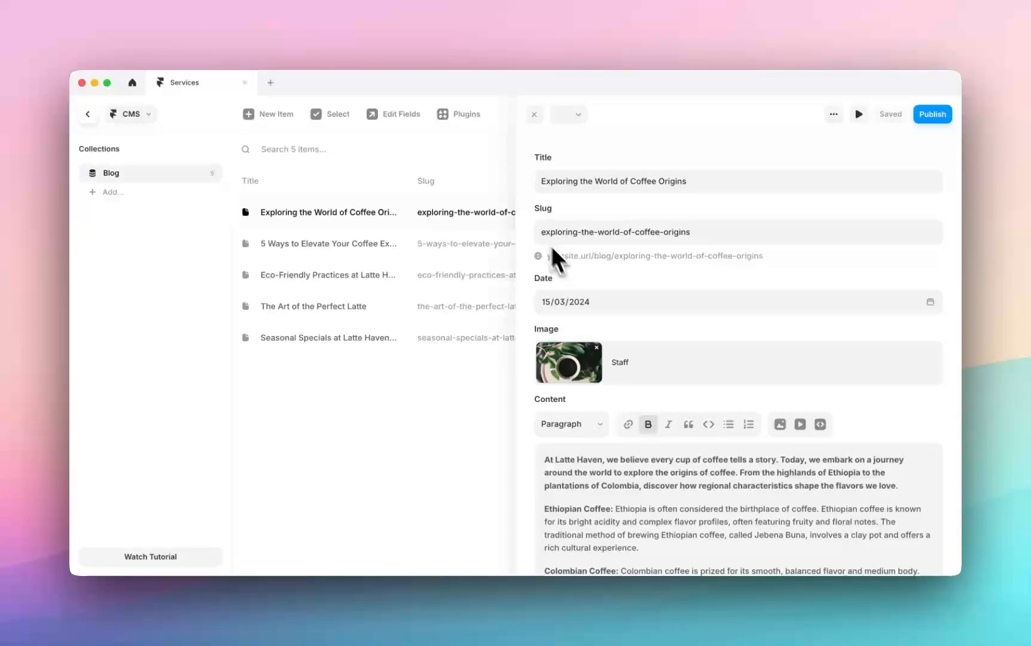
mouse_move(587, 304)
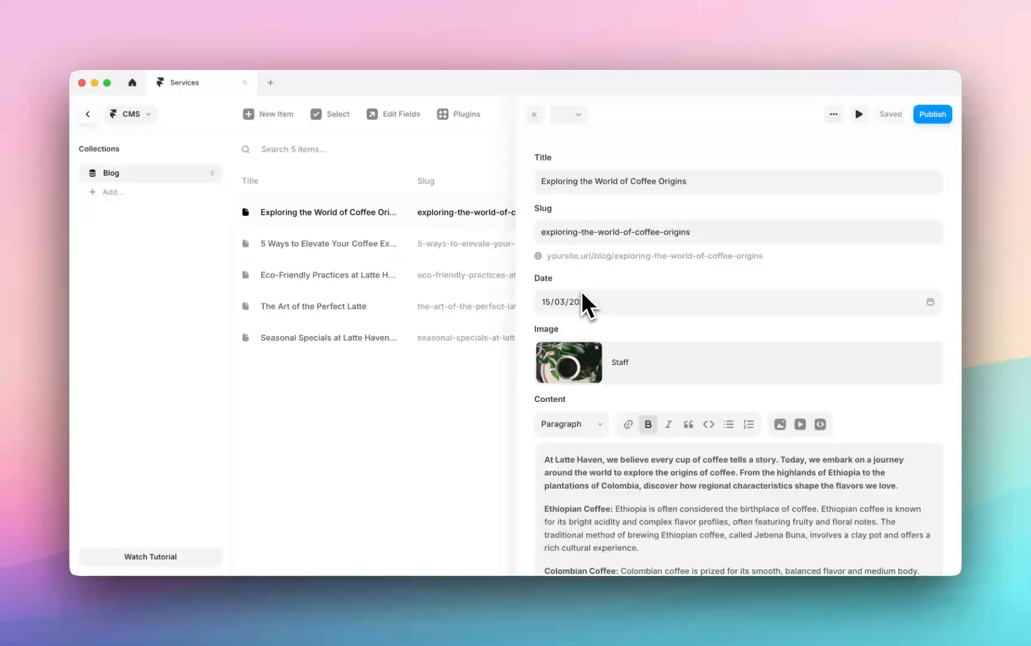
scroll("down", 3)
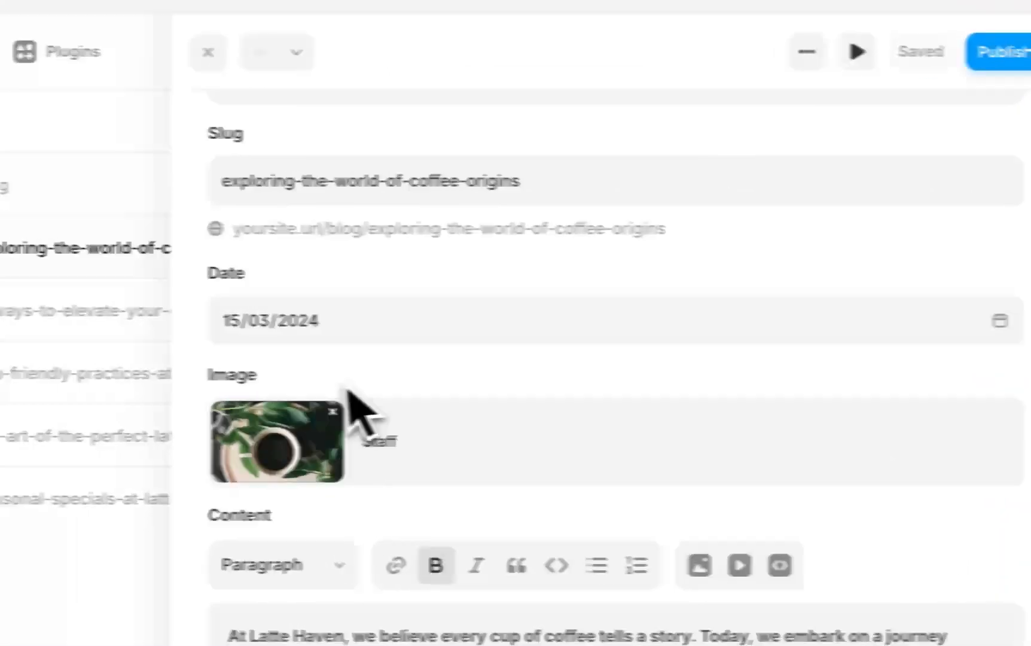
scroll("down", 3)
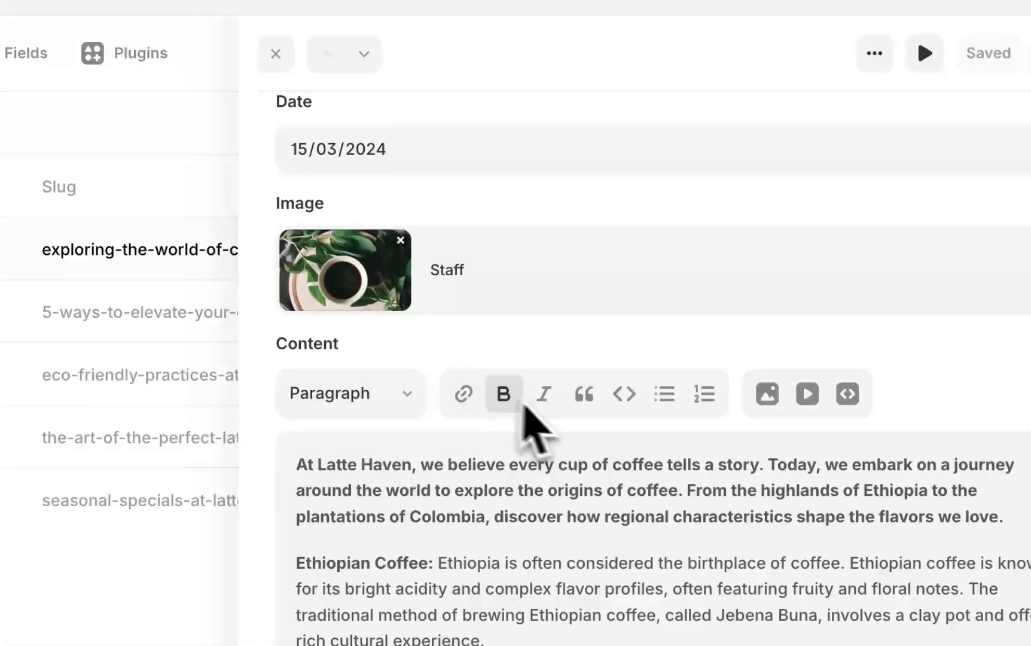
left_click(874, 53)
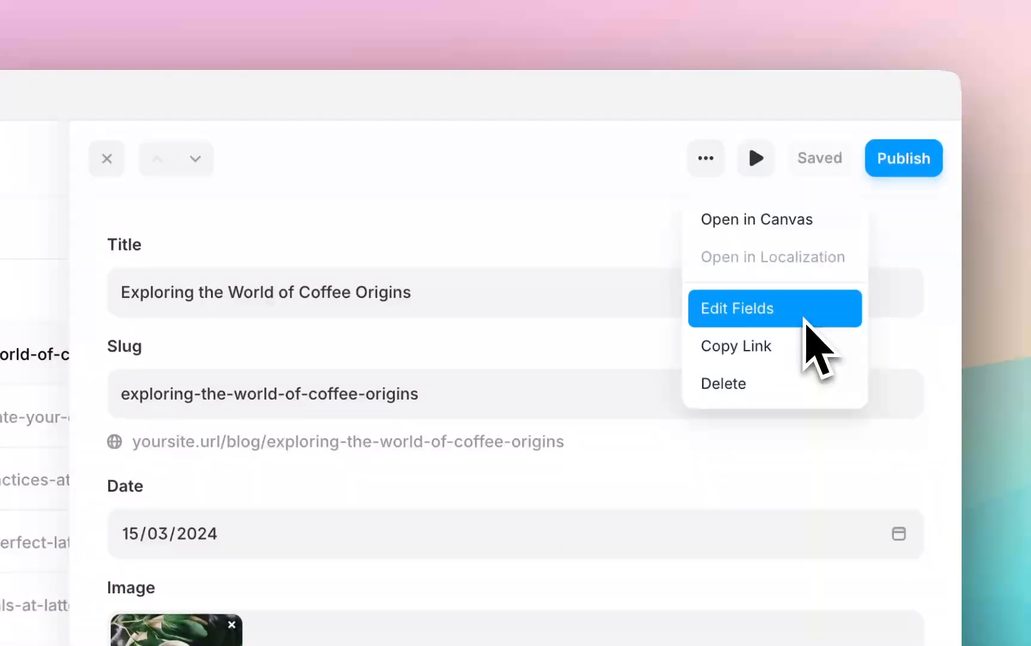
- Open Edit Fields for Blog, inspect the Content field, and start adding a new field
left_click(738, 307)
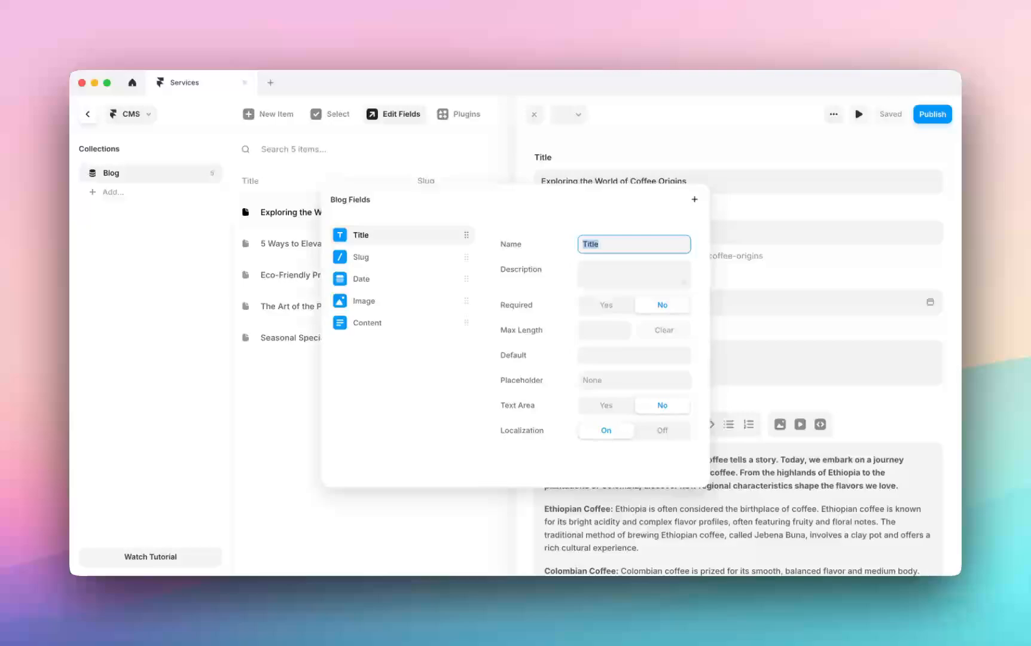
mouse_move(389, 388)
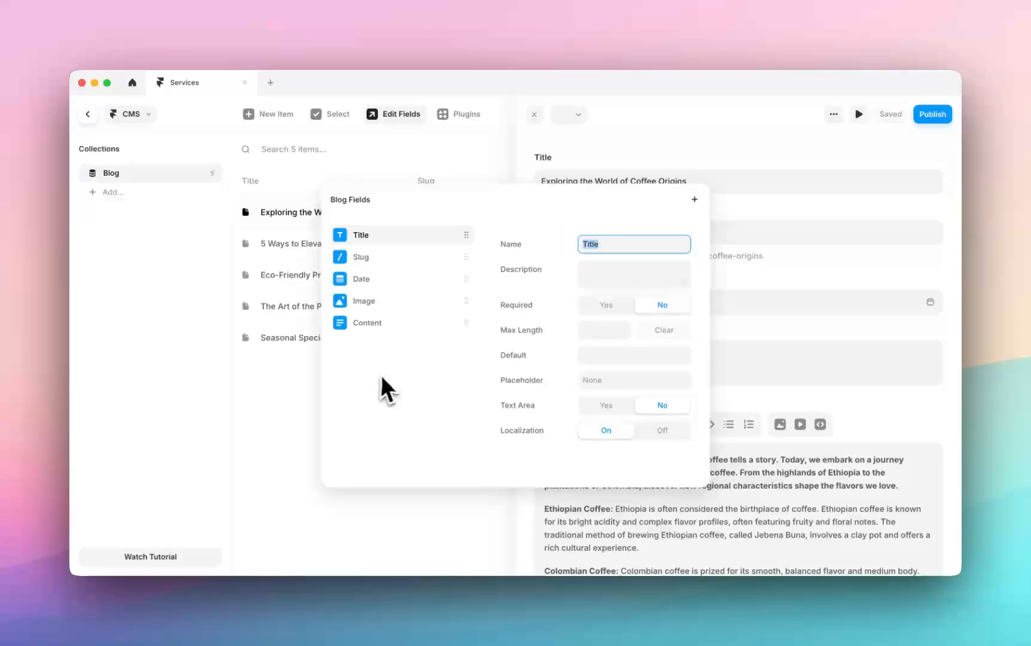
left_click(366, 322)
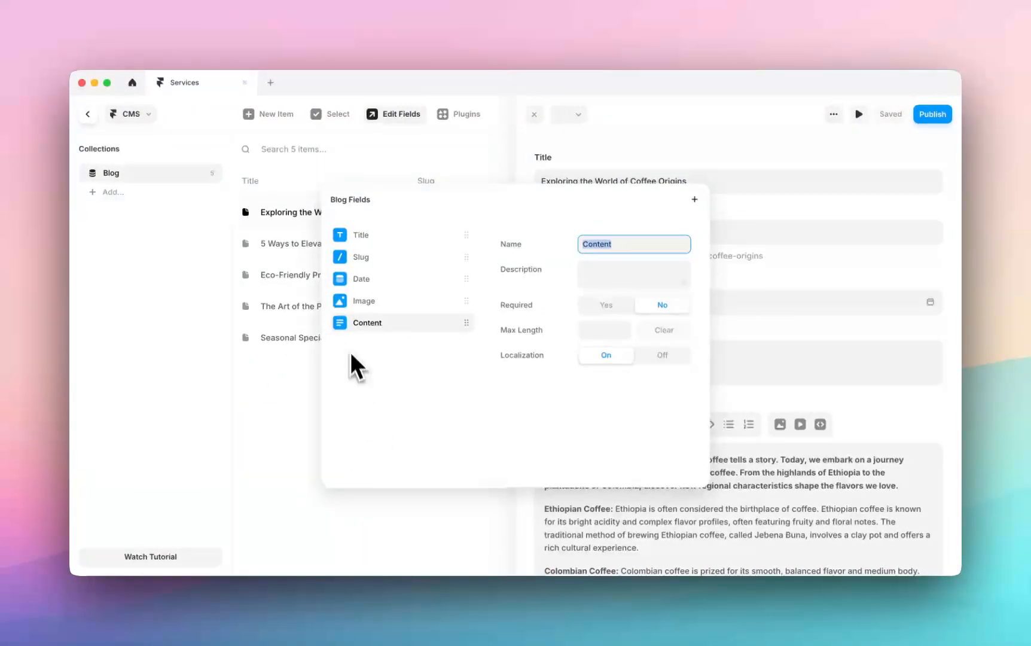
mouse_move(473, 370)
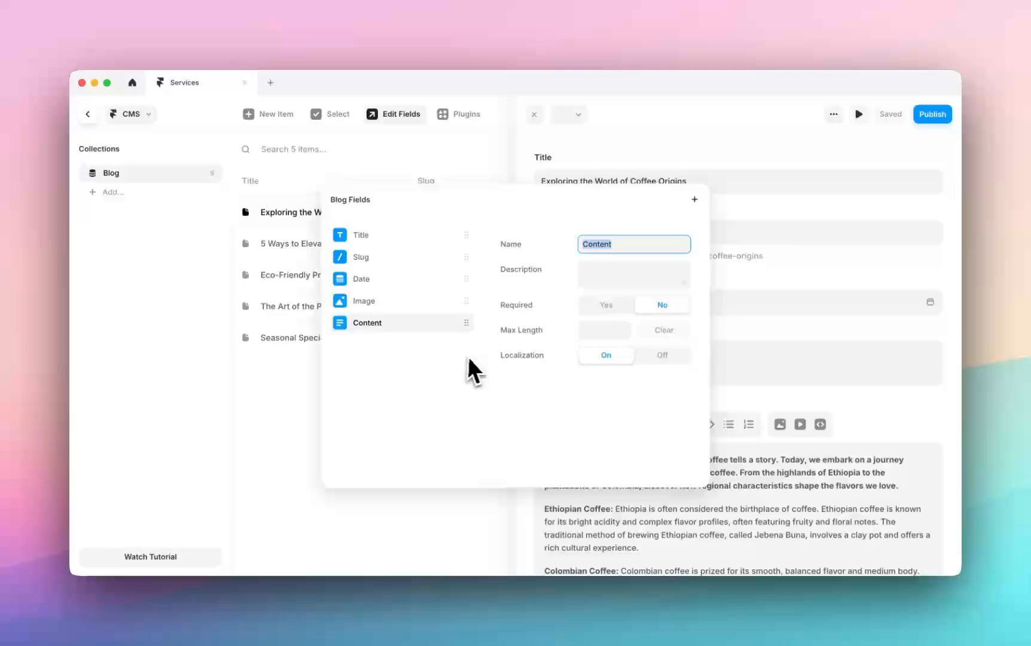
mouse_move(374, 372)
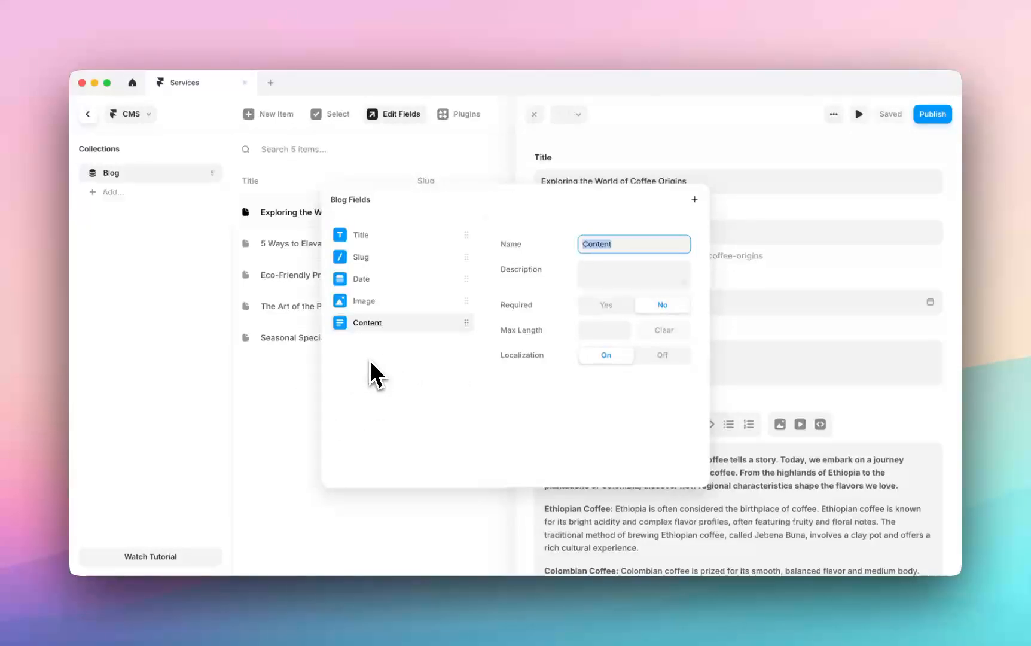
mouse_move(404, 267)
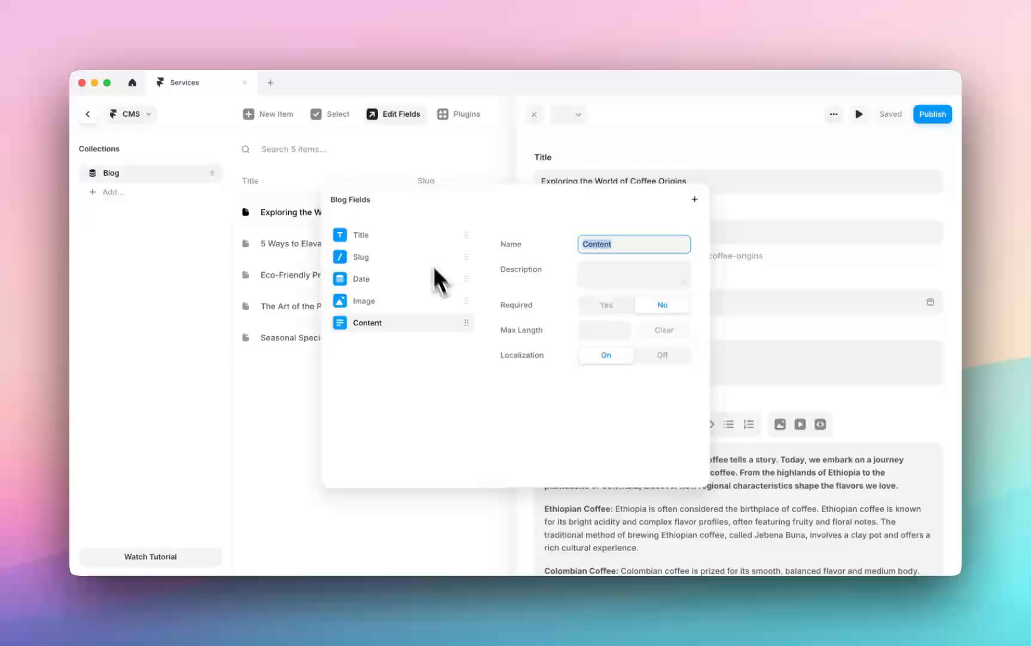
mouse_move(707, 237)
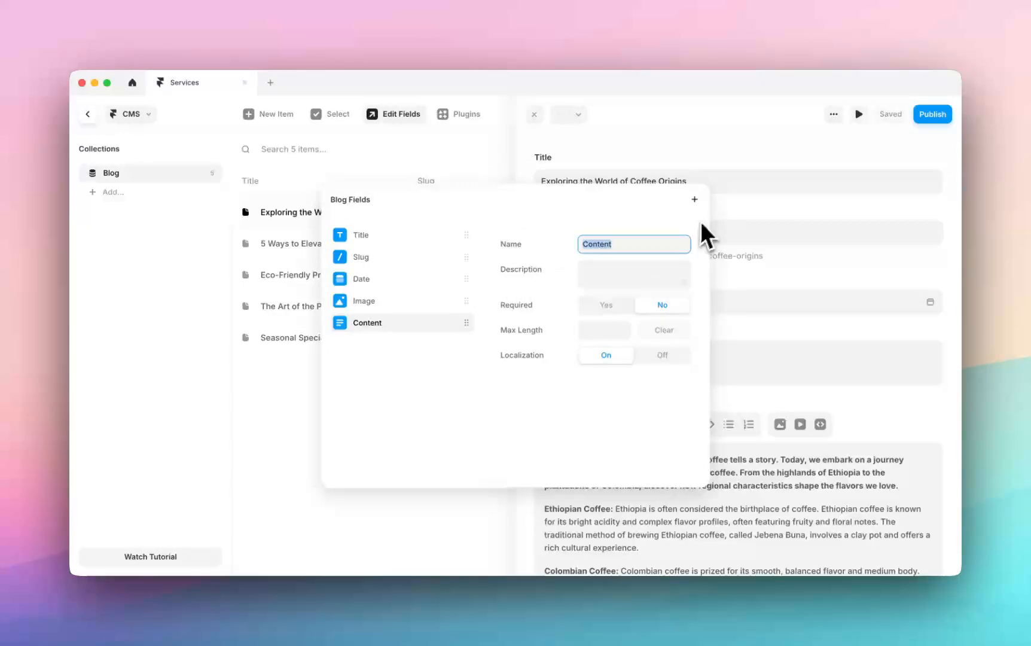
left_click(694, 200)
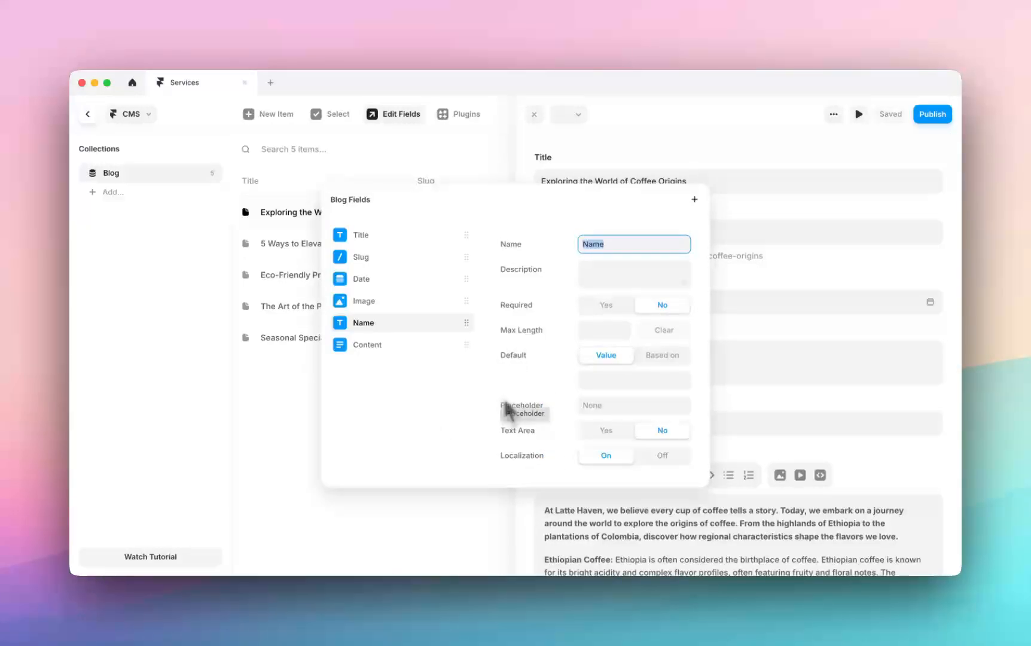
mouse_move(601, 282)
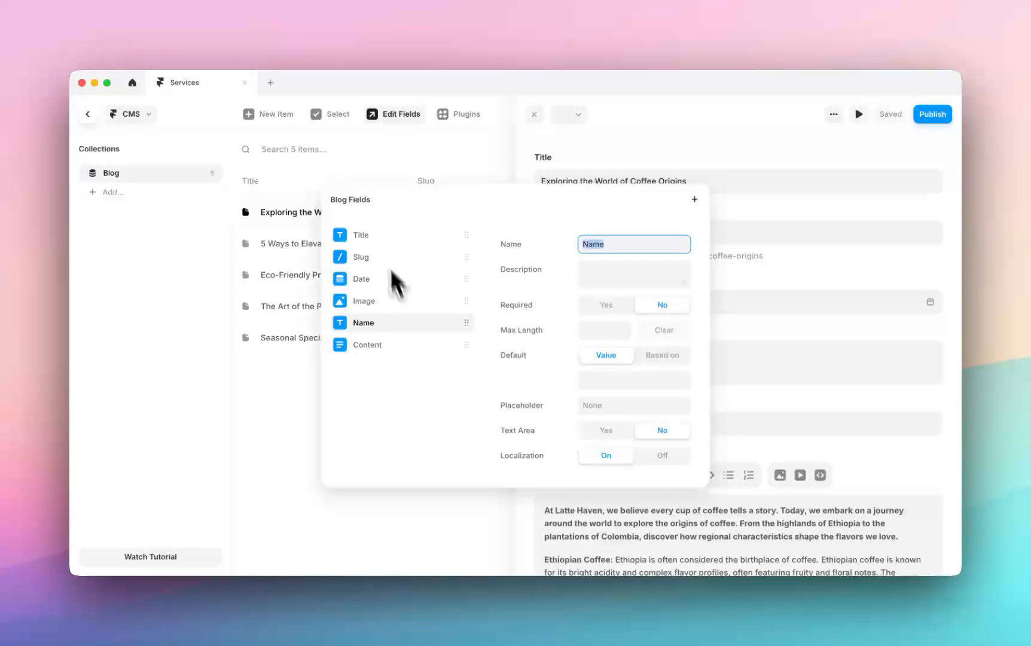
mouse_move(433, 339)
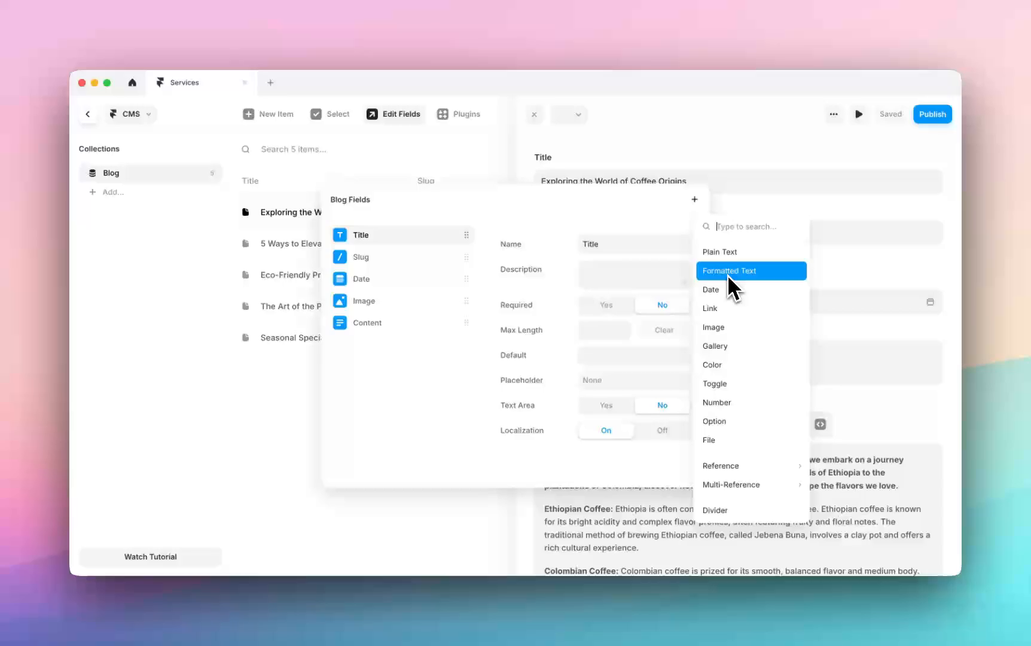
- Choose a type for the new Blog field so it appears as 'Name' between Image and Content
left_click(729, 271)
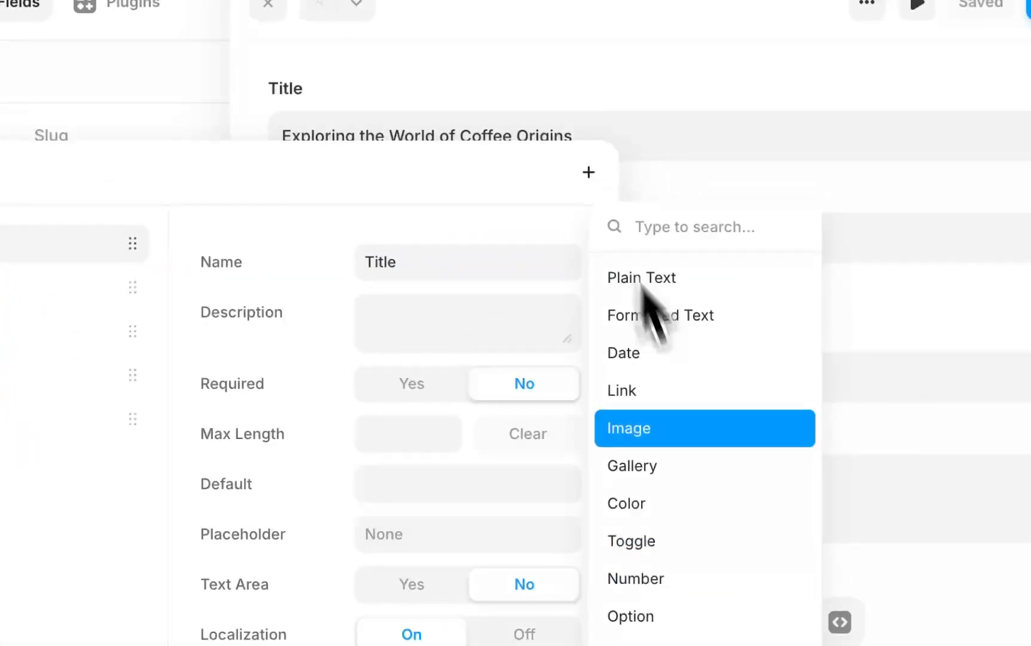
mouse_move(704, 390)
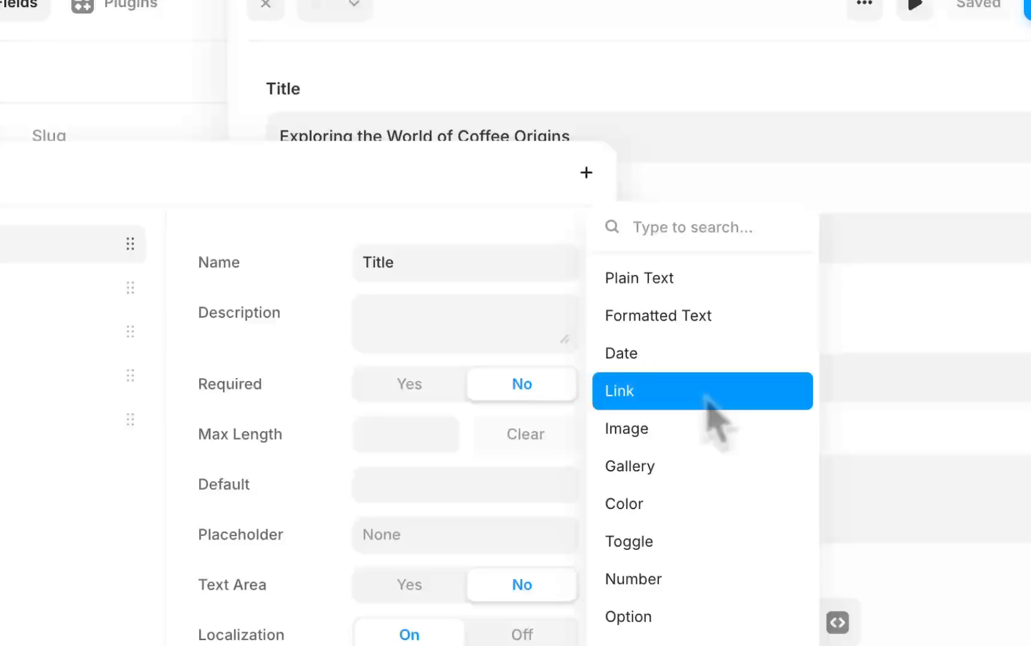
left_click(701, 391)
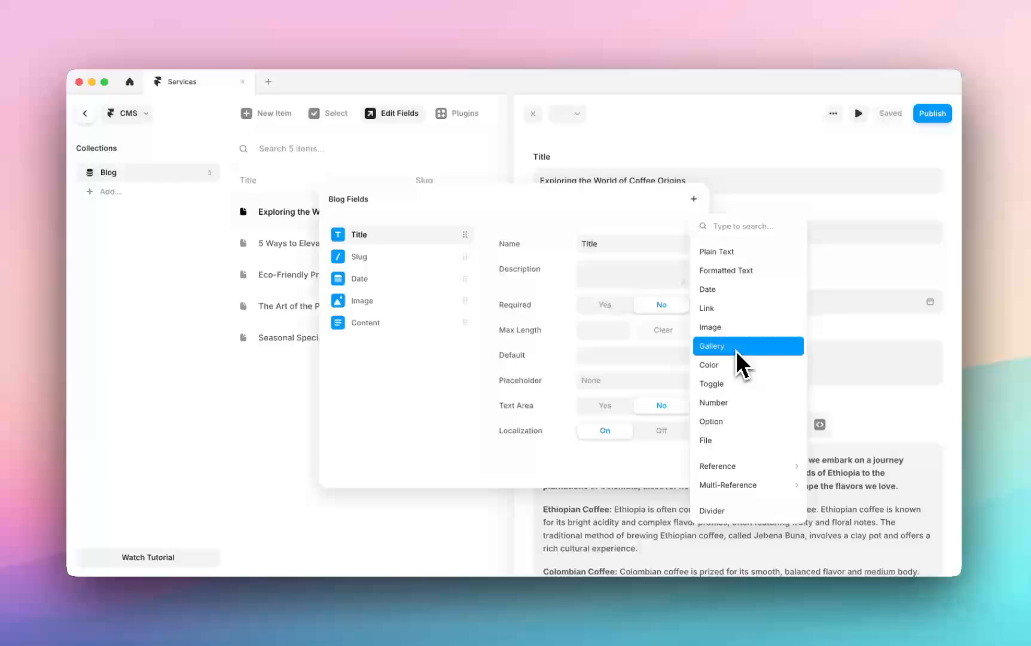
mouse_move(742, 365)
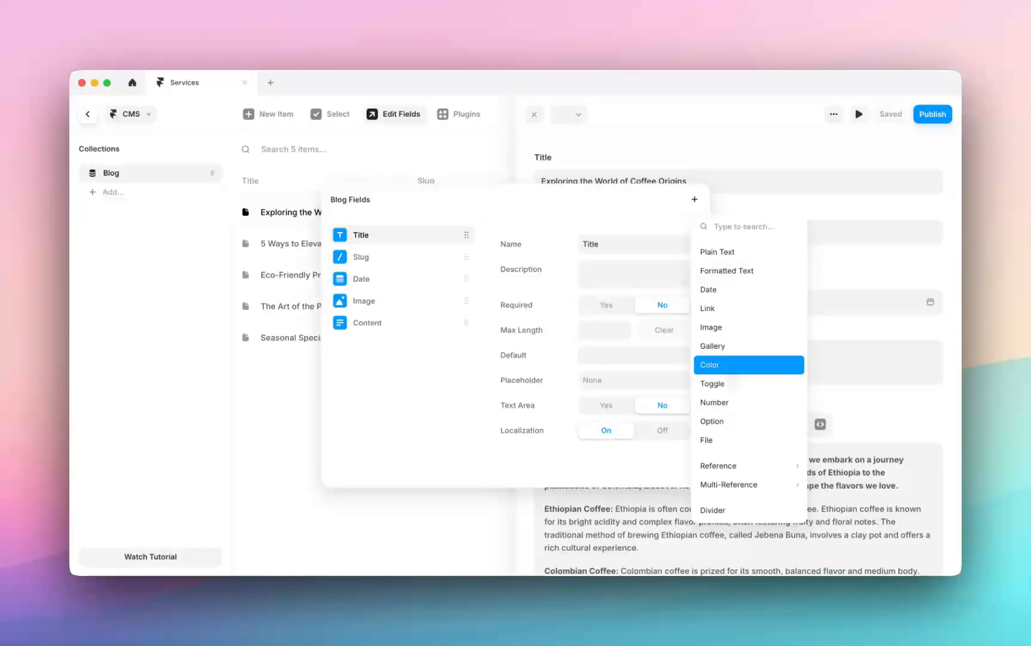
mouse_move(718, 251)
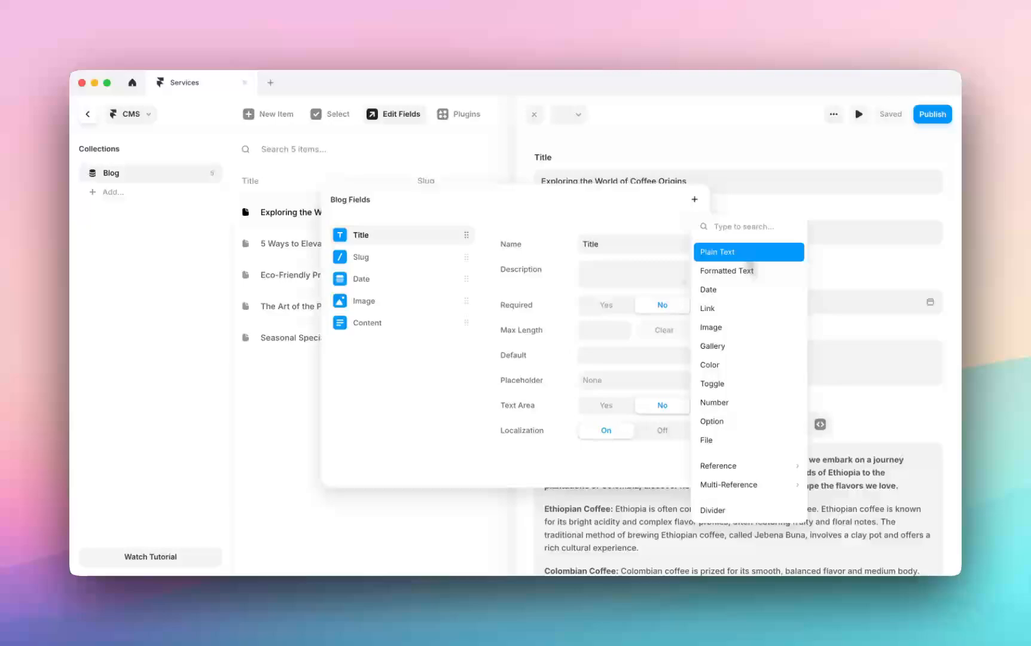
mouse_move(776, 256)
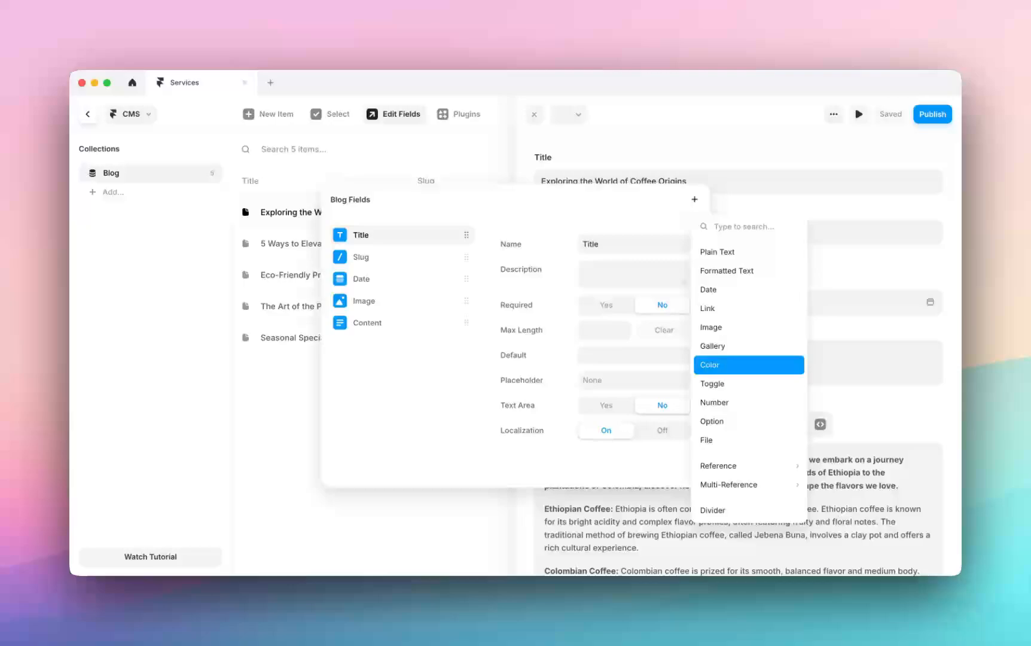
mouse_move(730, 384)
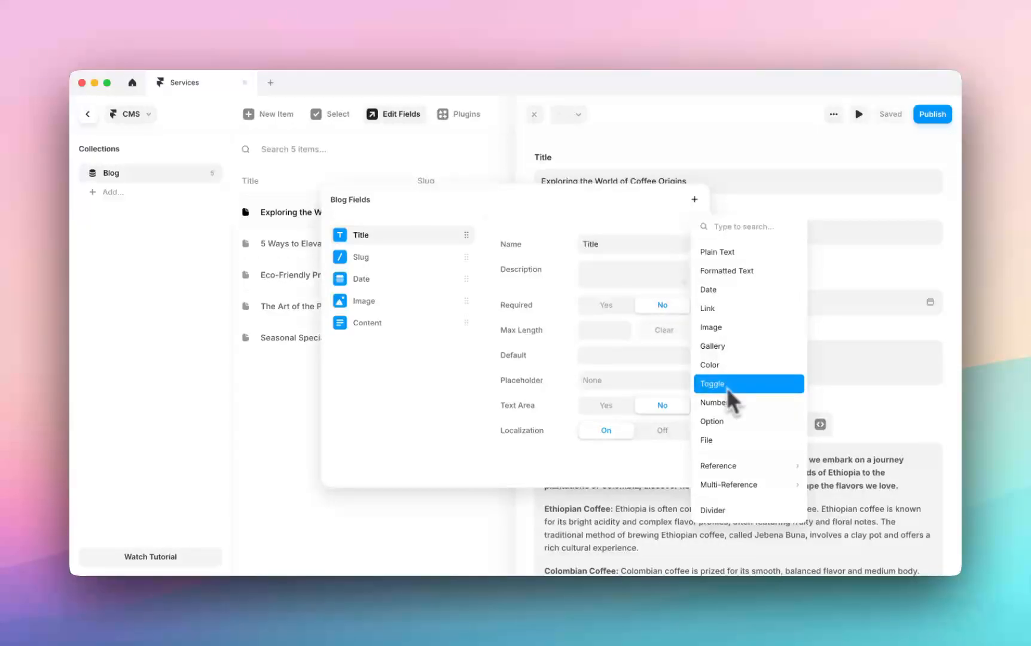
mouse_move(726, 438)
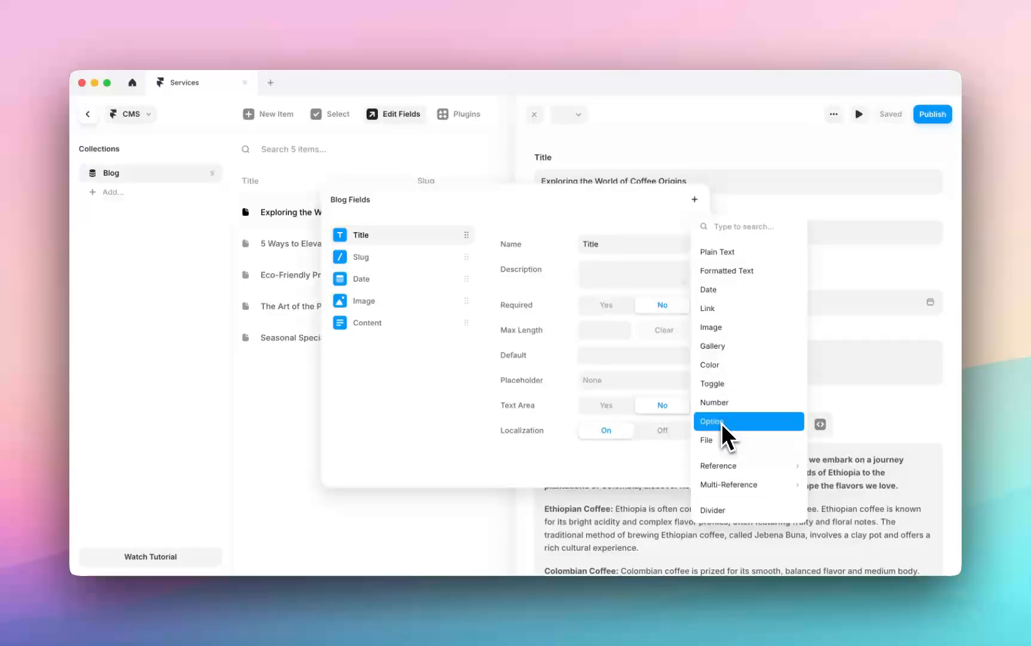
mouse_move(718, 466)
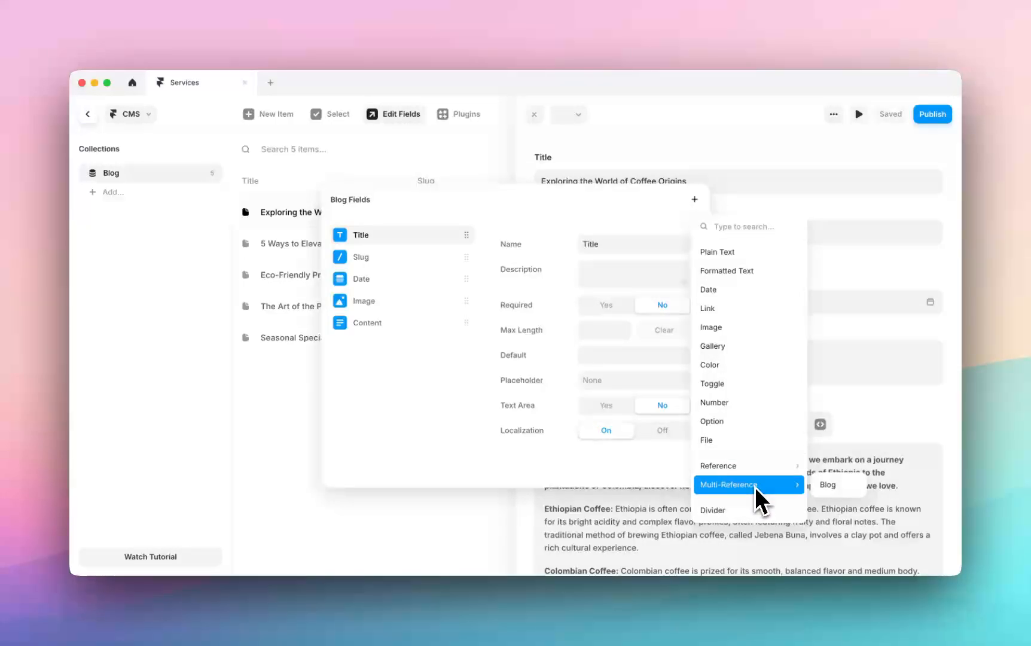
mouse_move(763, 474)
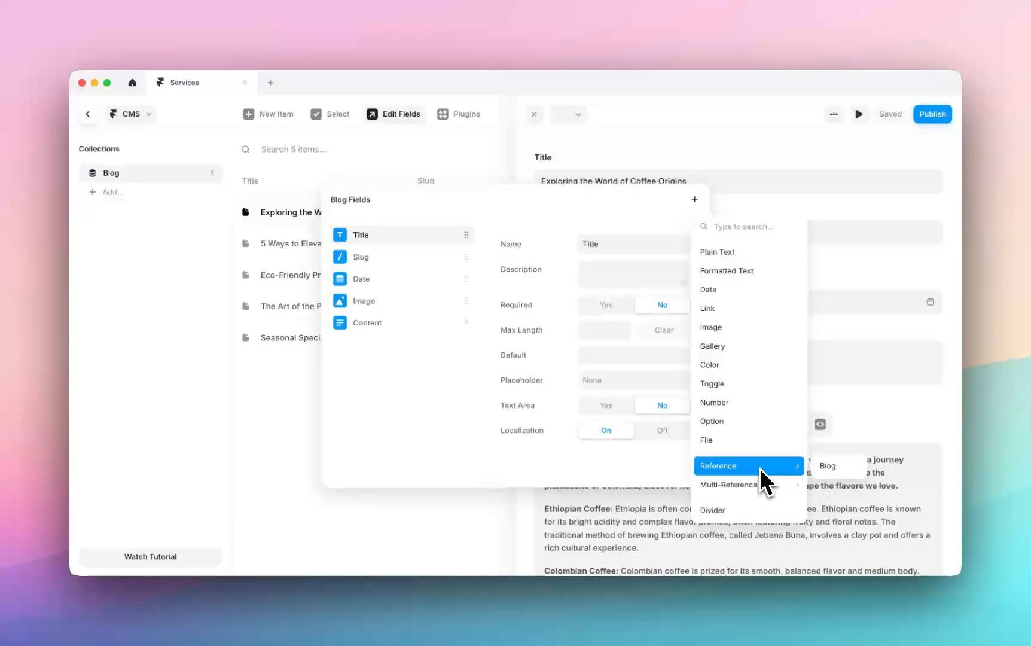
mouse_move(755, 488)
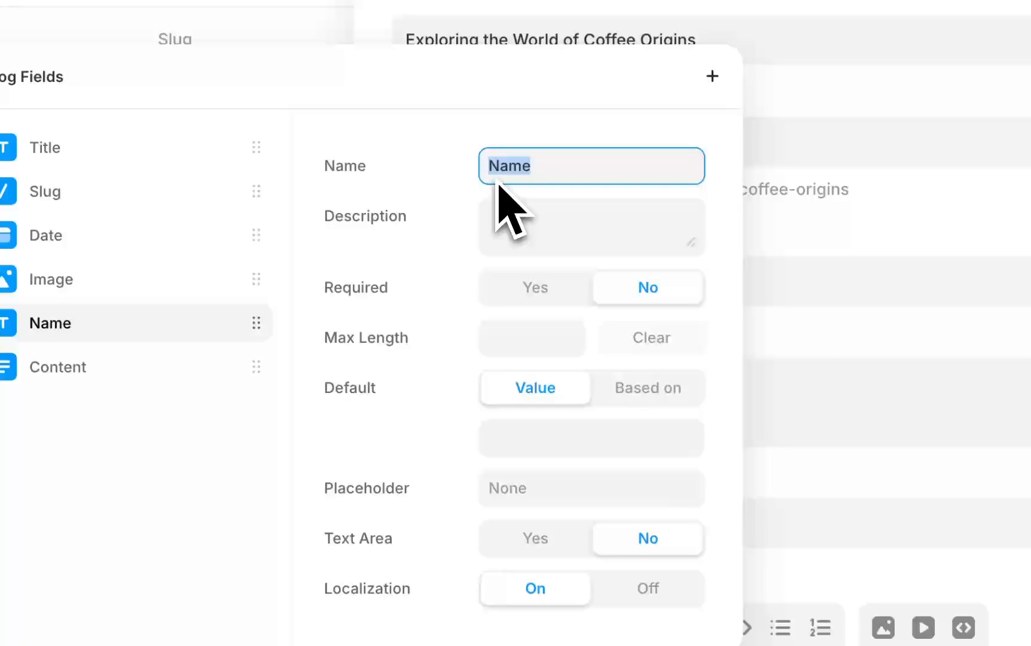
- Name the field Tag, make it required, and set the Coffee Origins post's Tag to News
type("Tag")
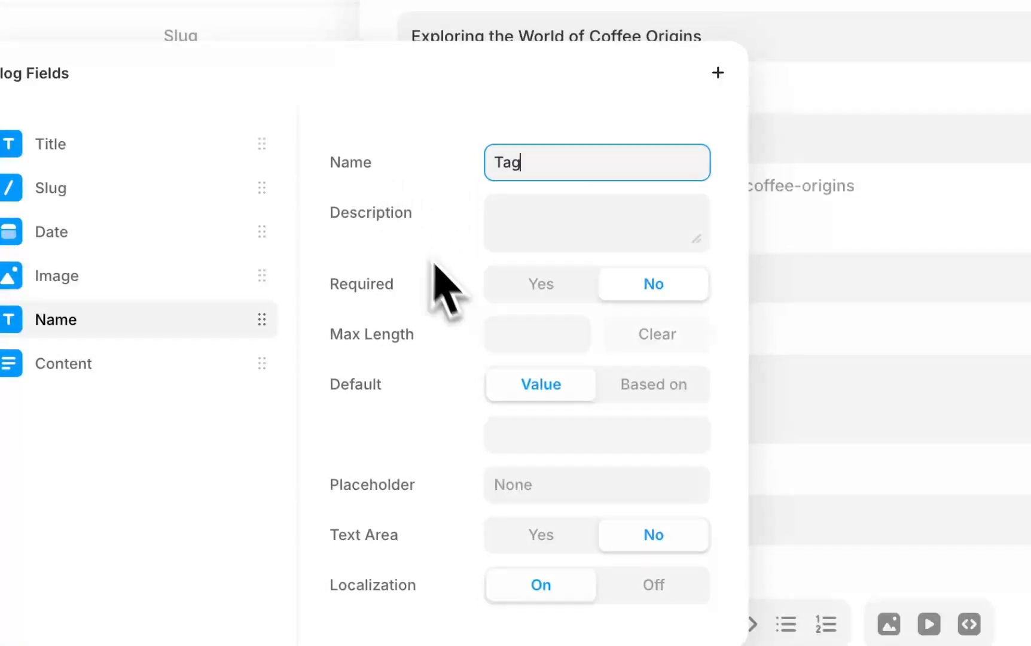
left_click(539, 285)
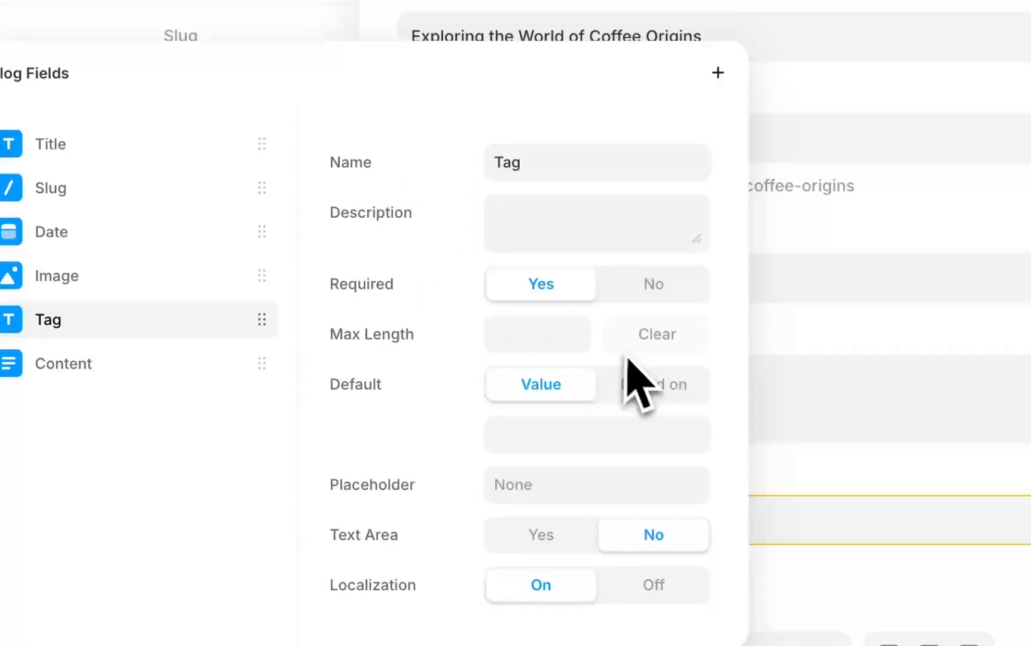
left_click(596, 484)
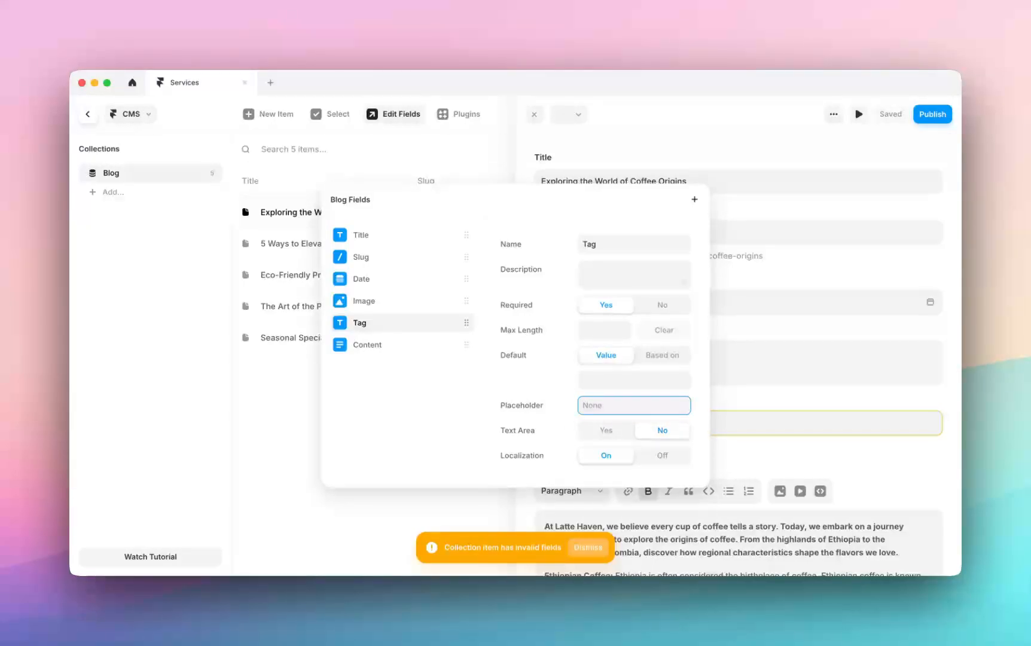
type("News")
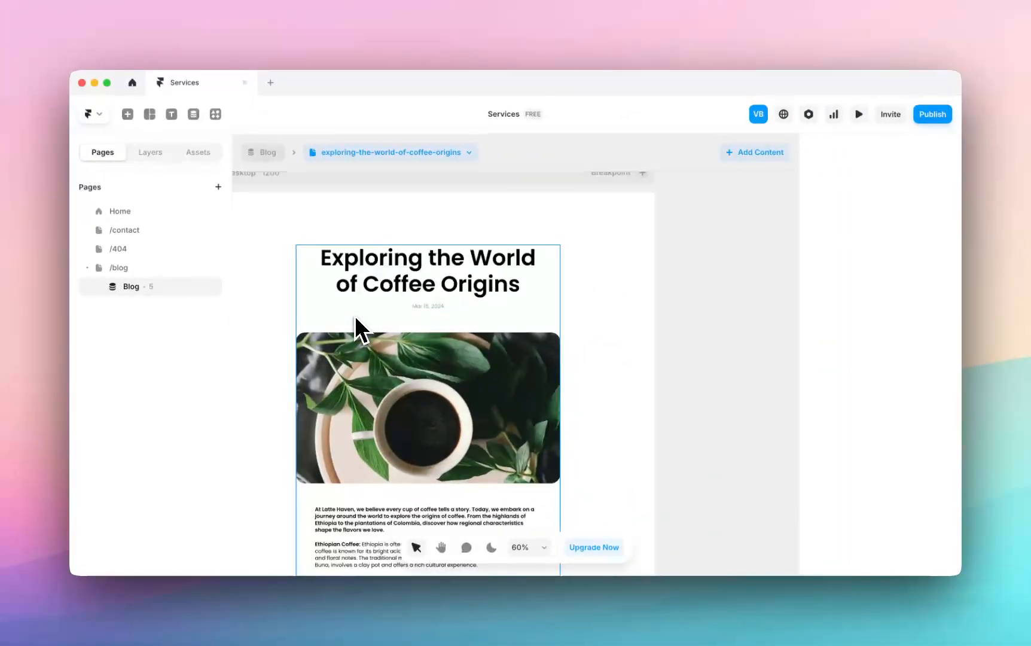
- Select the element under the date on the detail page and set its width to fit content
left_click(426, 269)
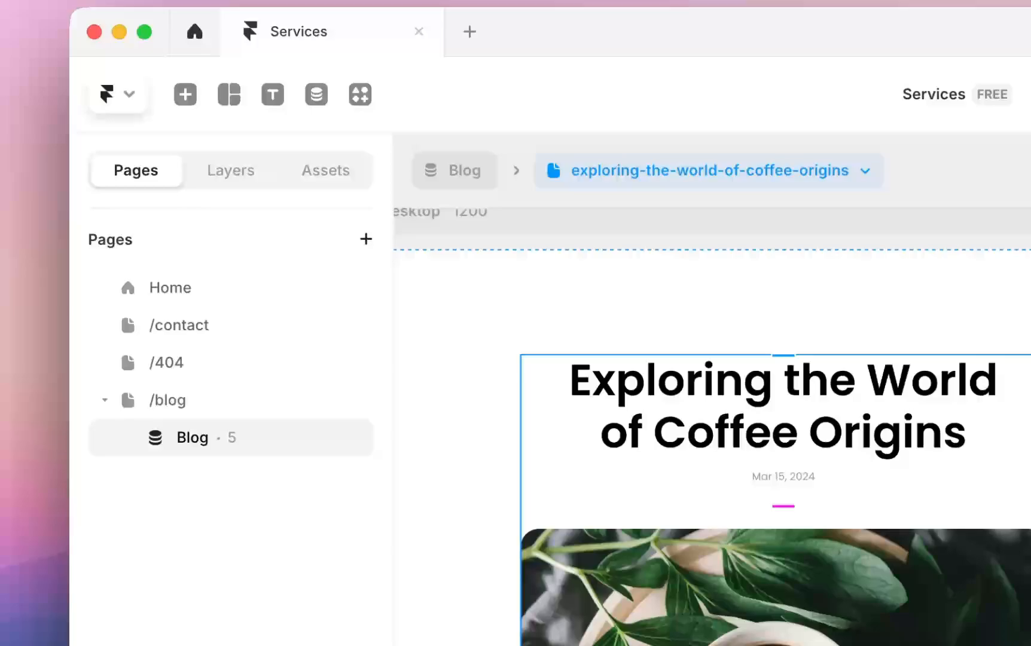
left_click(229, 94)
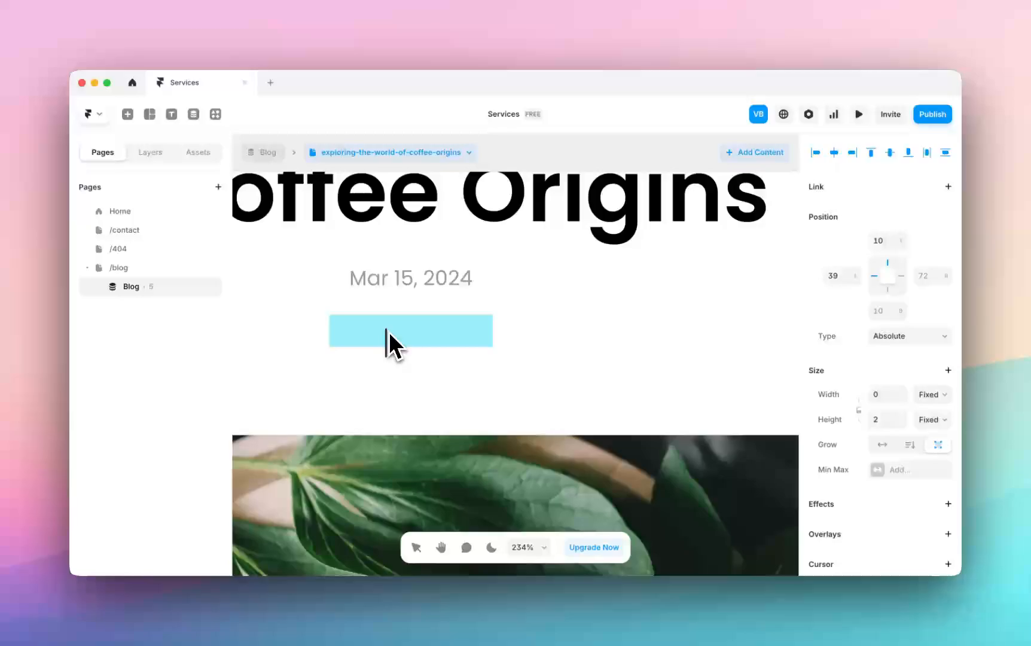
left_click(411, 330)
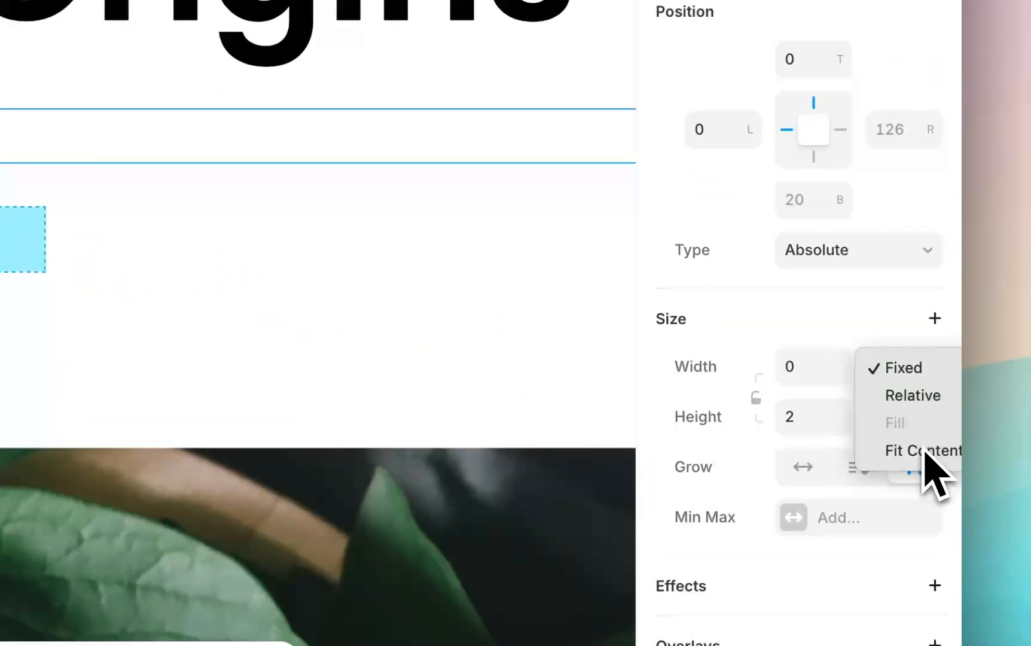
left_click(923, 451)
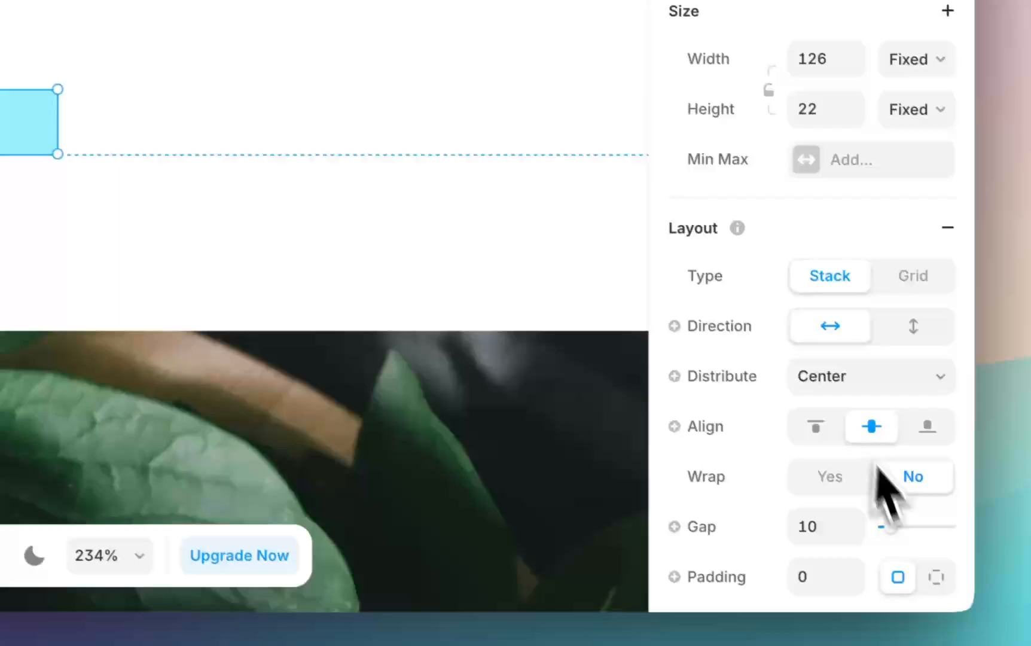
scroll("down", 3)
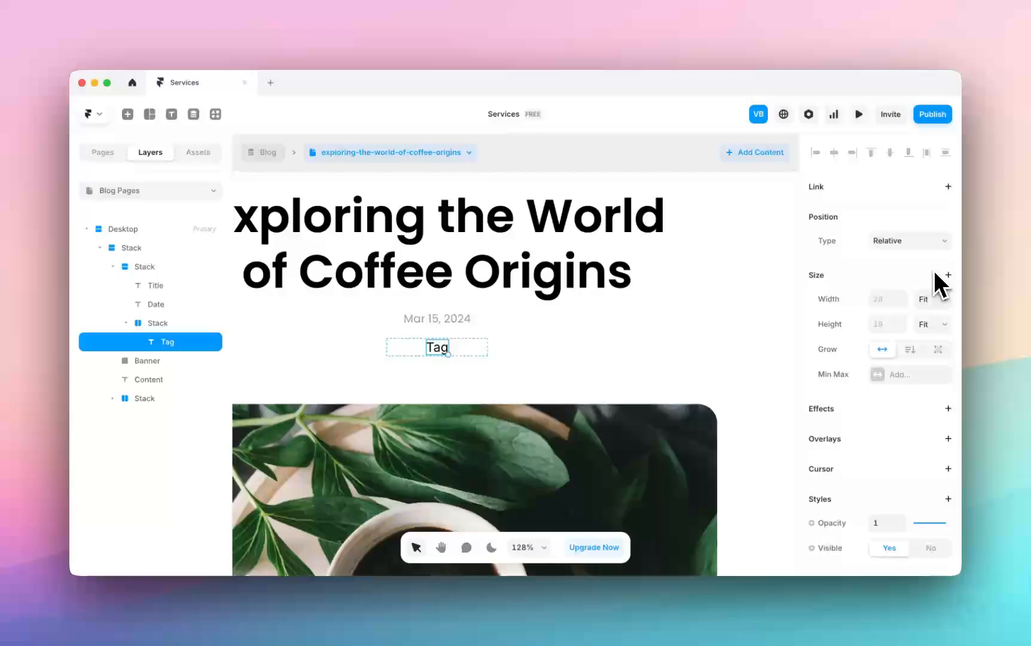
- Bind the label's text content to the Tag variable so it shows News below the date
scroll("down", 3)
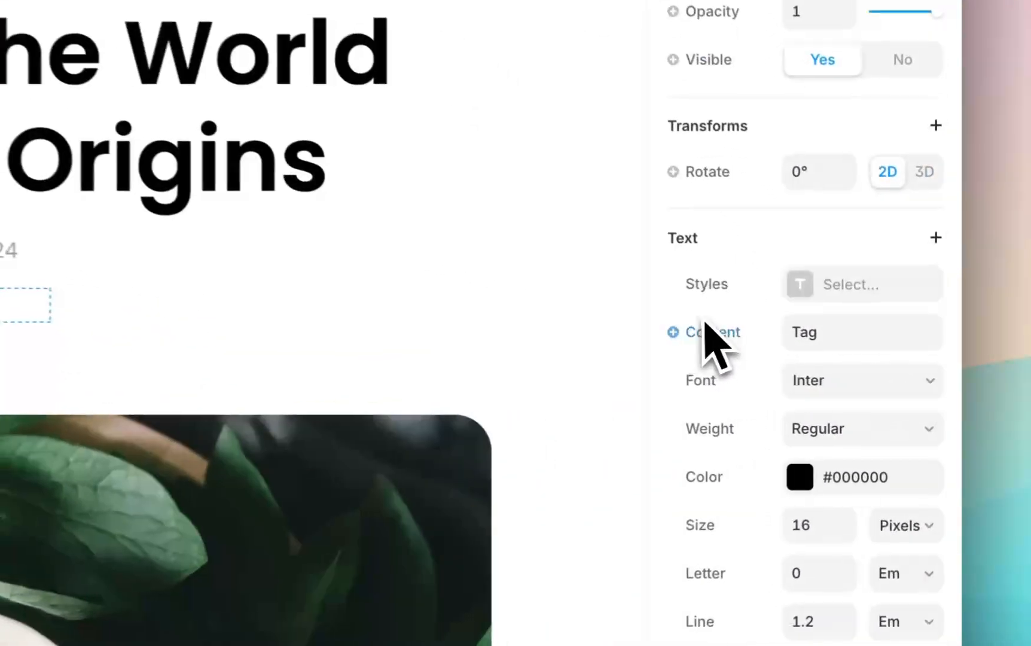
scroll("down", 3)
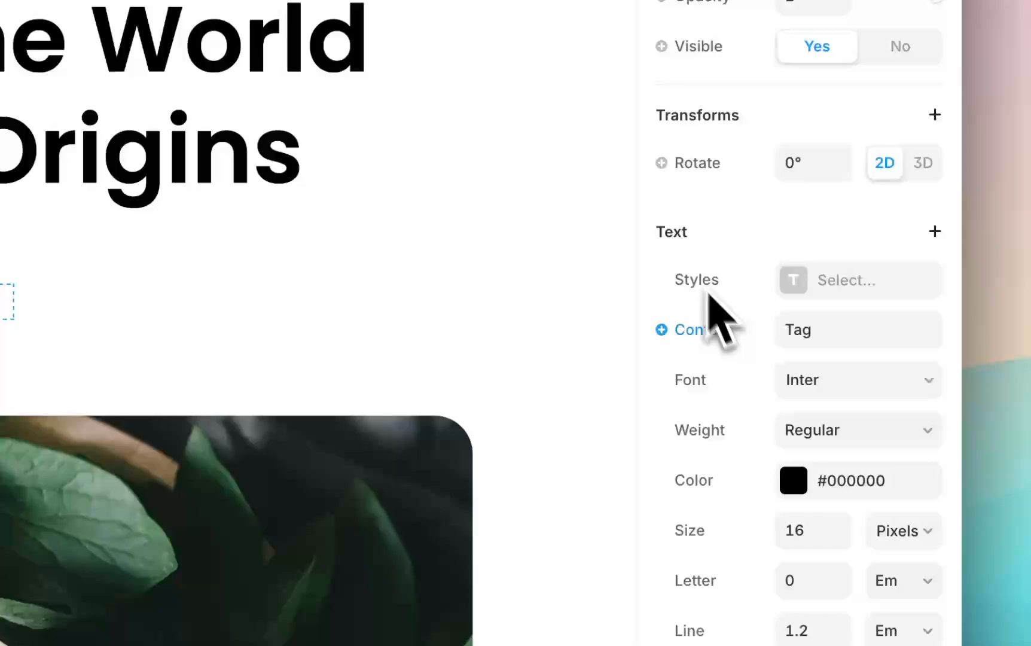
mouse_move(684, 358)
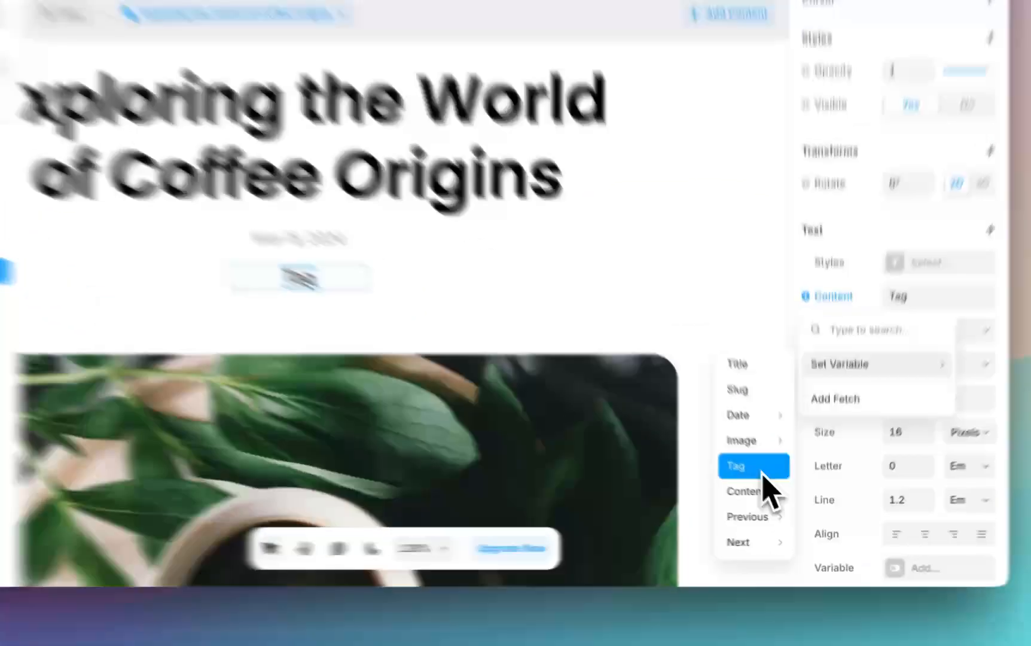
left_click(734, 465)
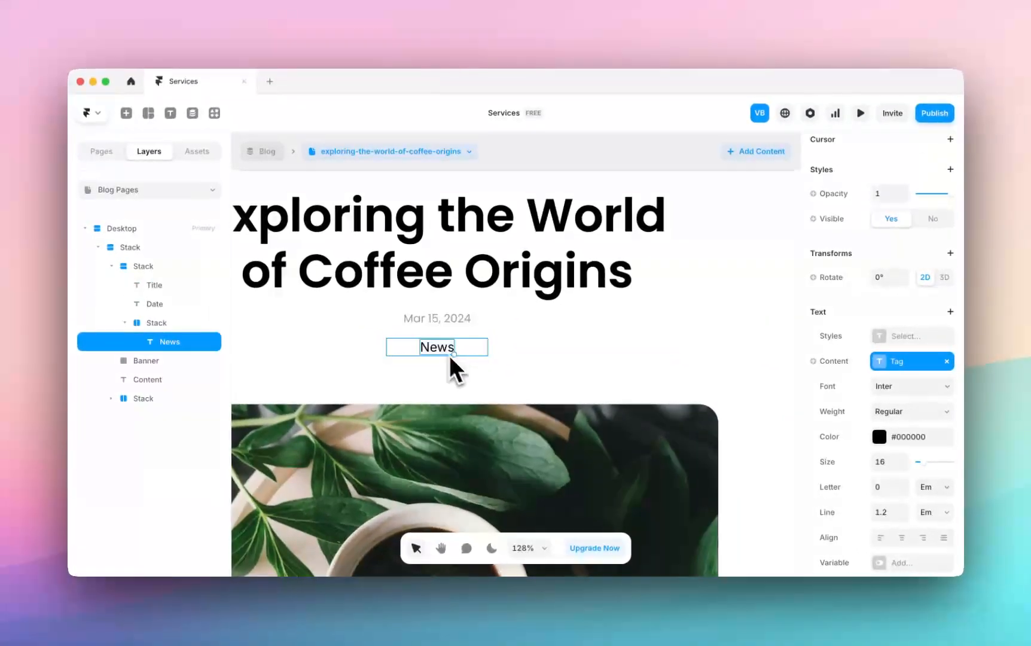
left_click(437, 374)
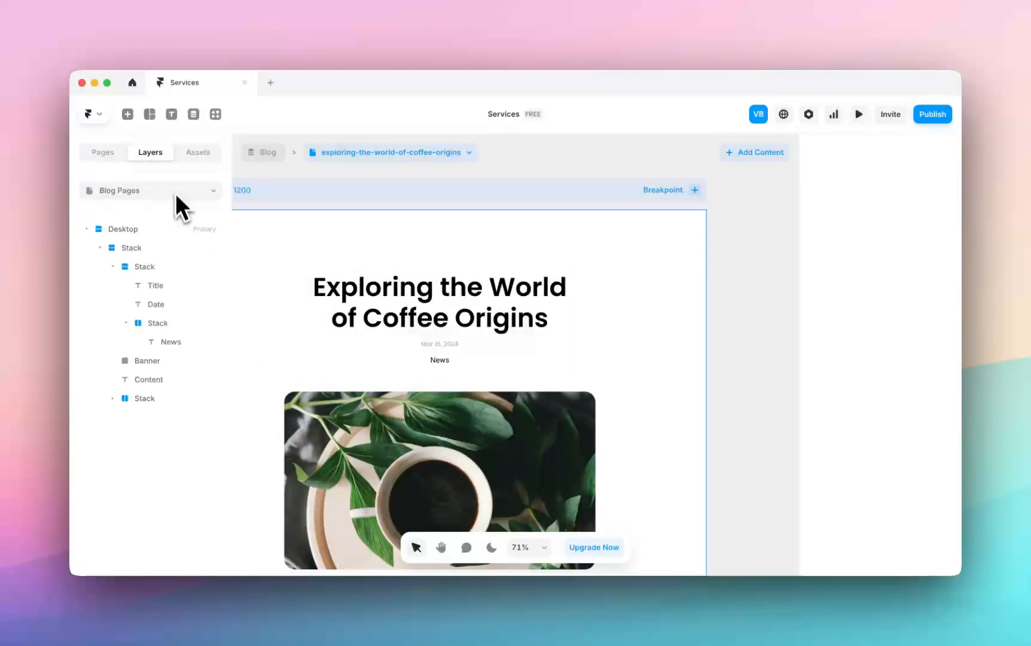
- Switch to the /blog index page via the Pages panel, briefly browsing the components list
left_click(150, 191)
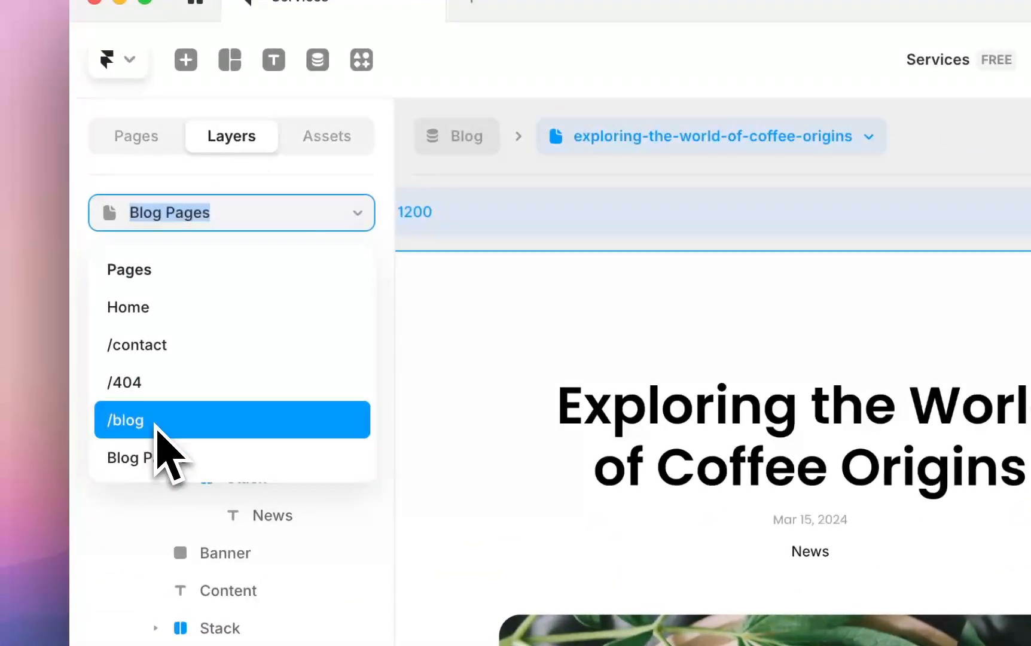
left_click(124, 420)
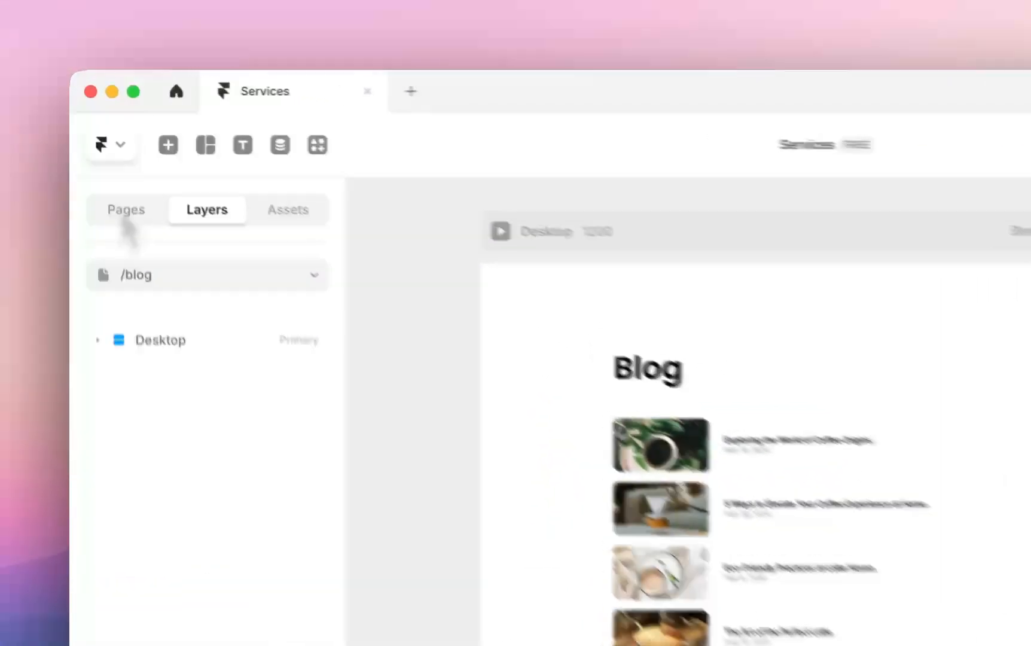
left_click(126, 209)
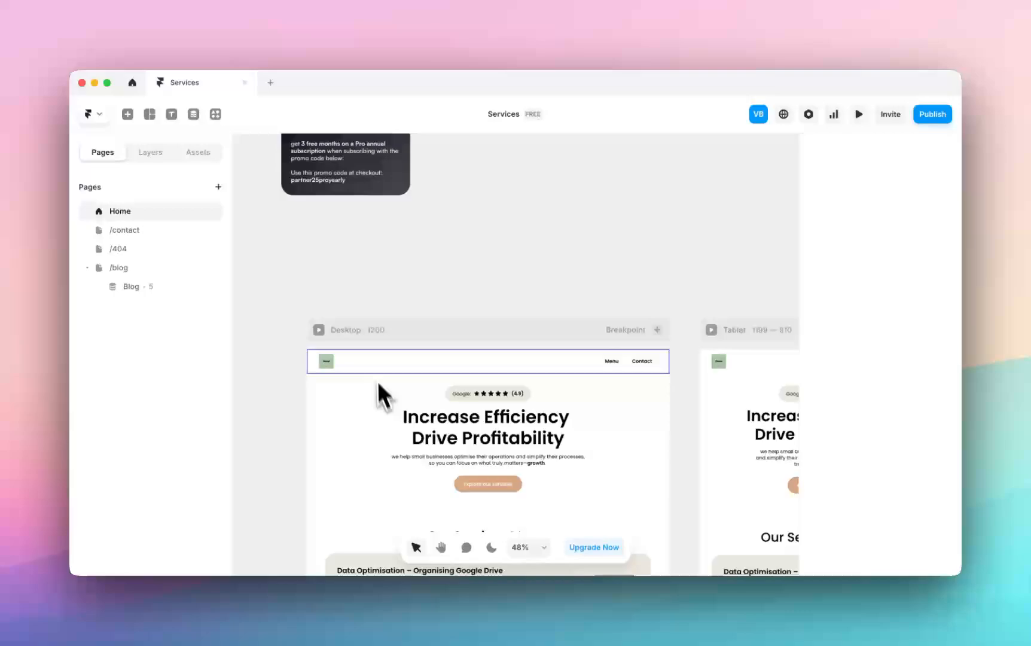
left_click(197, 152)
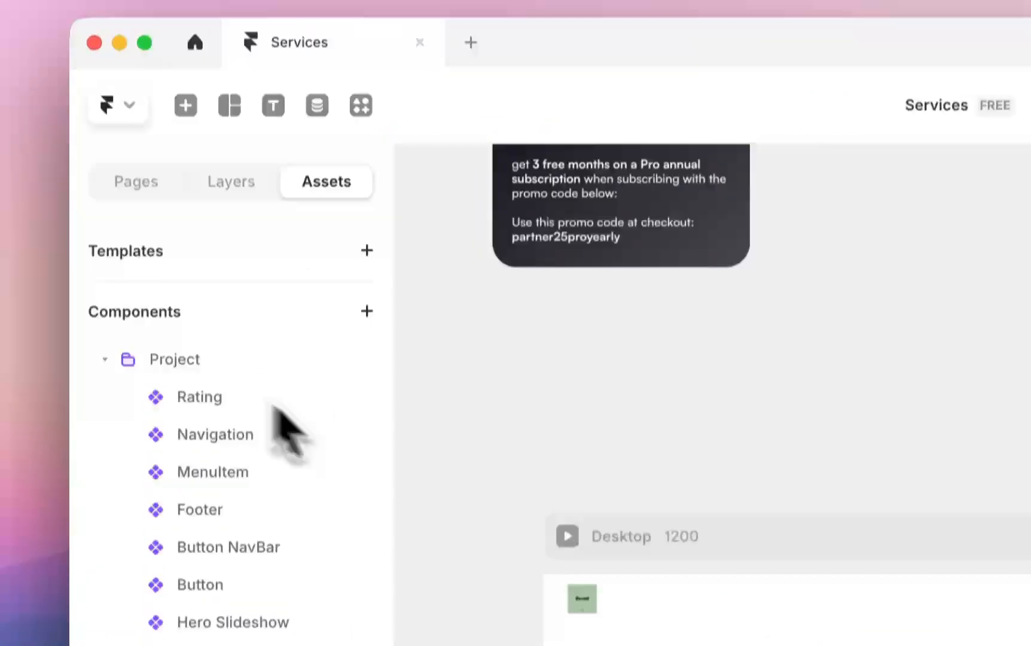
scroll("down", 3)
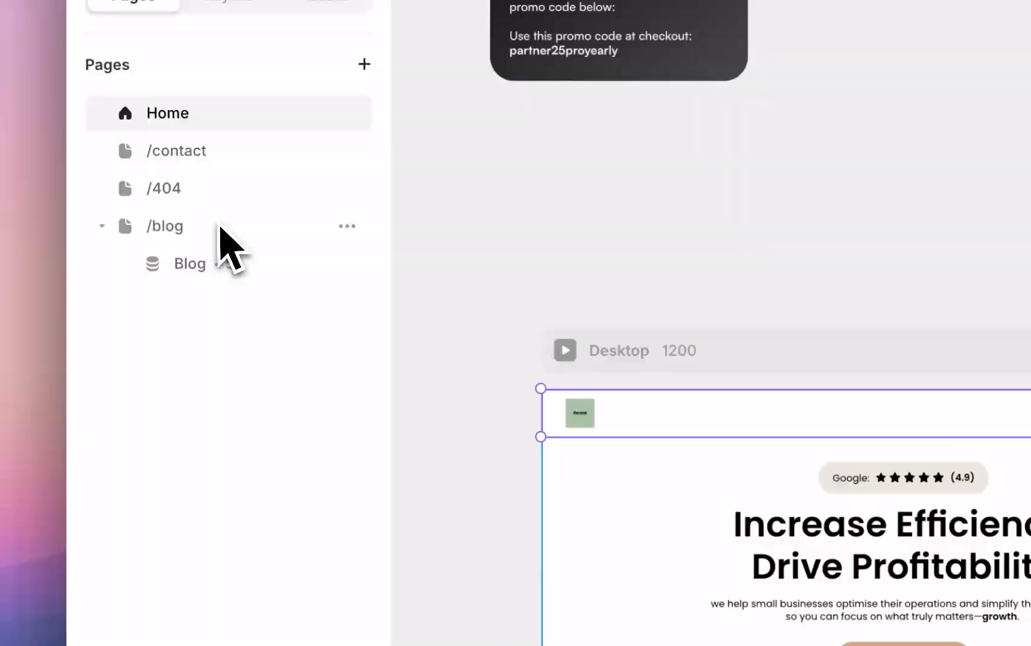
left_click(189, 264)
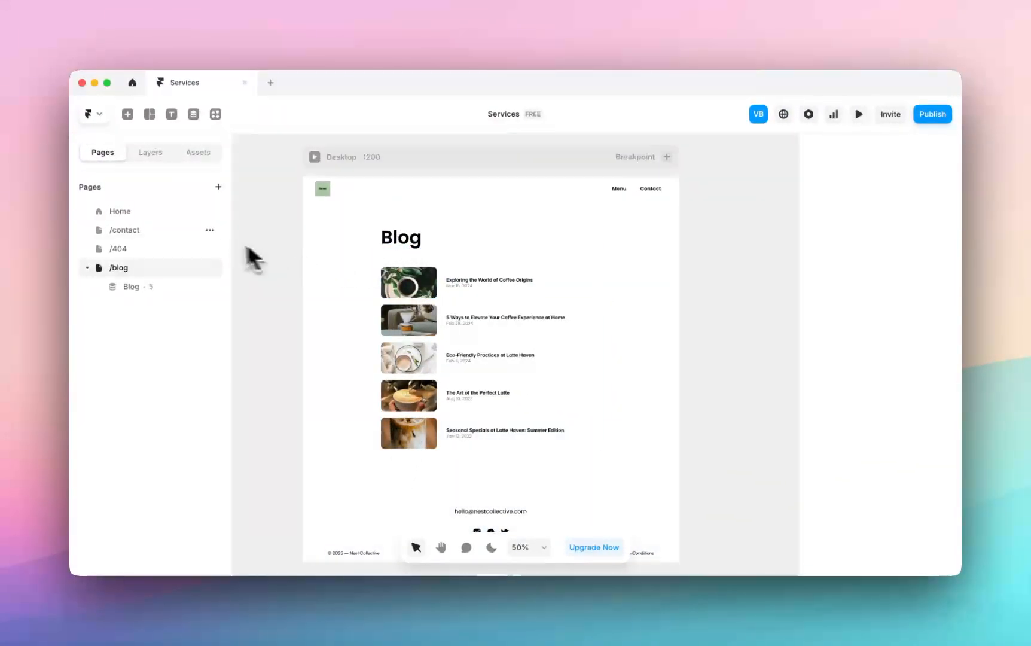
- Compare the Home headline, then select the Blog heading on /blog to inspect it
left_click(119, 211)
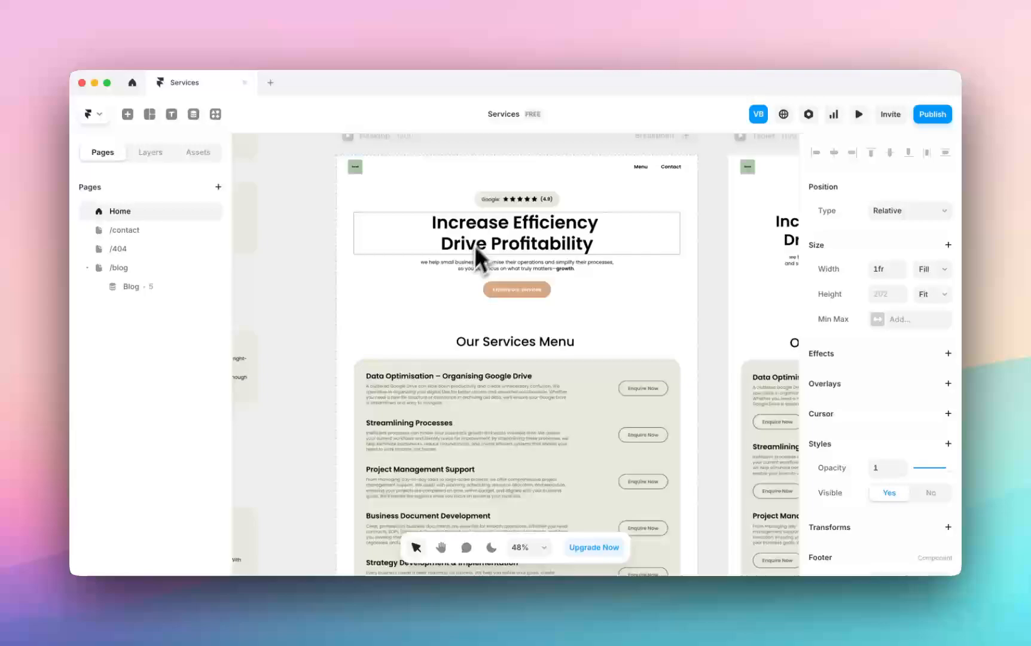
left_click(514, 233)
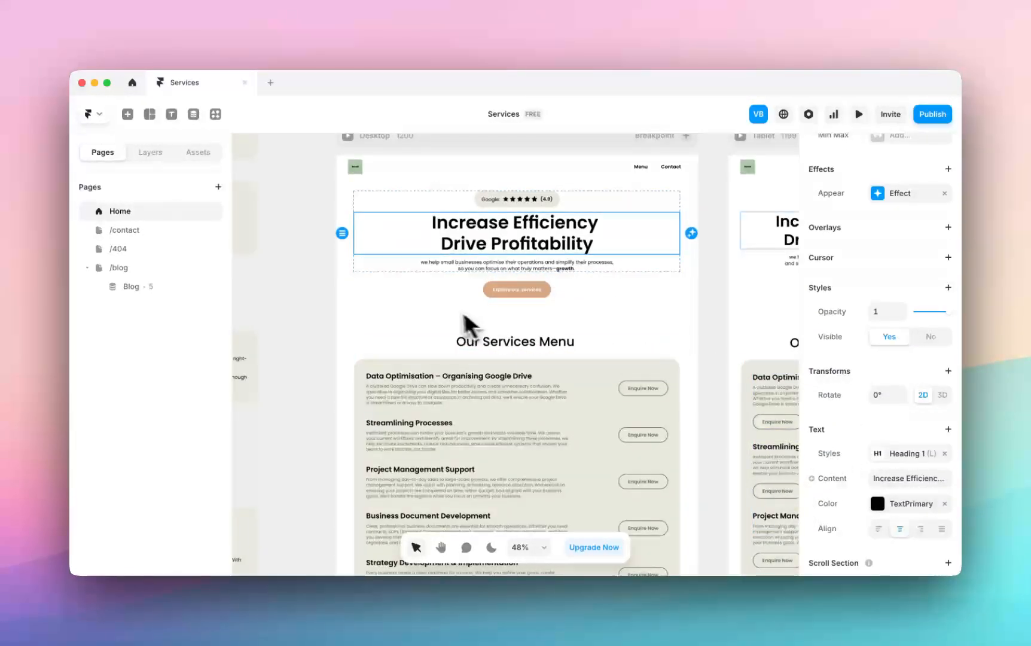
left_click(120, 267)
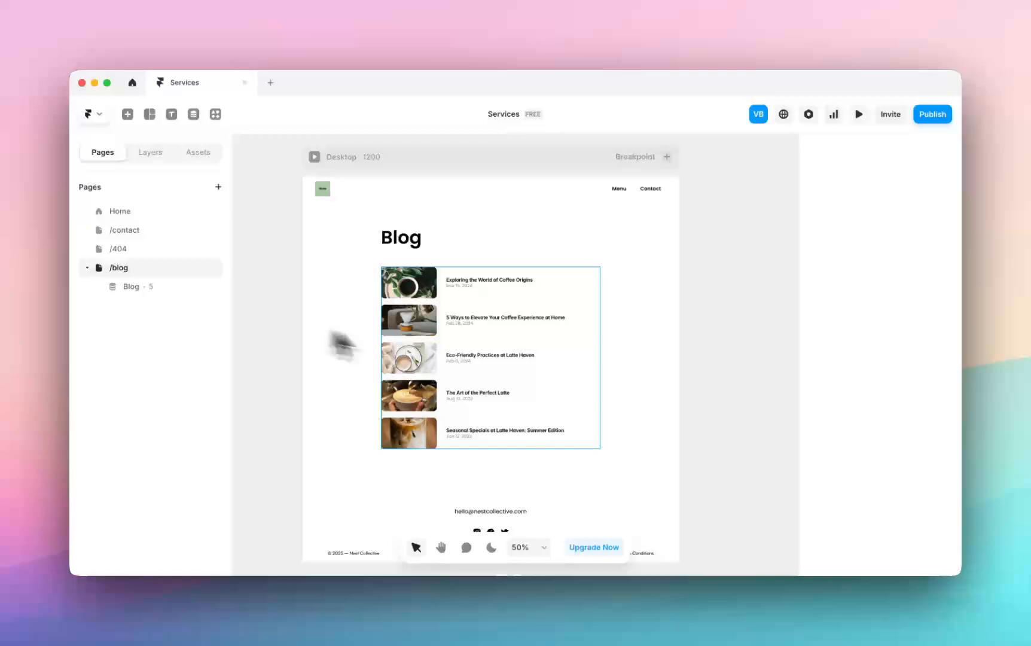
left_click(401, 238)
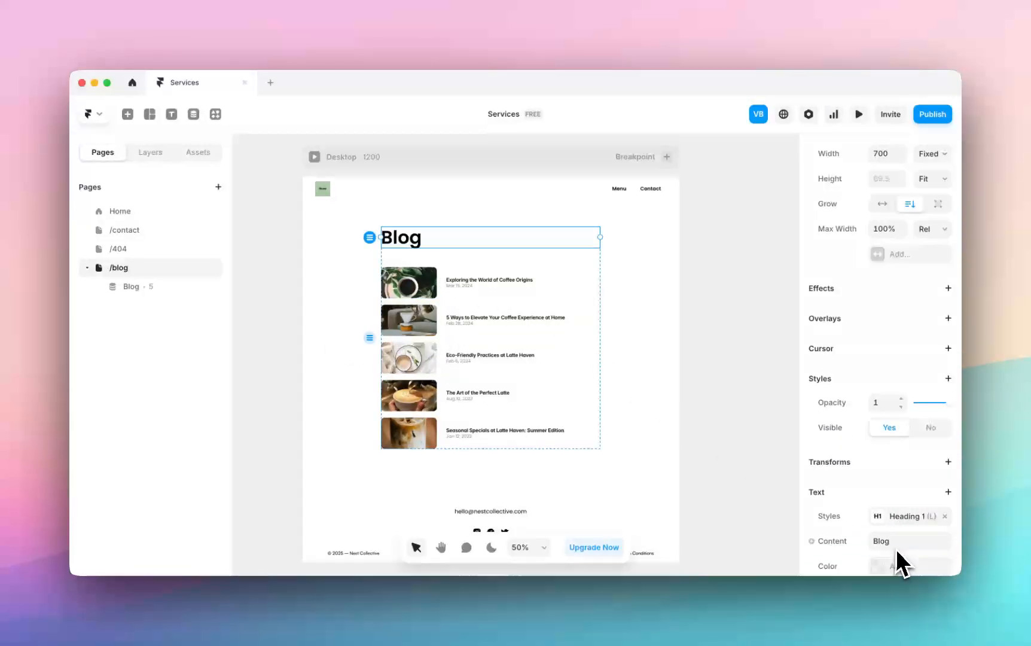
left_click(911, 564)
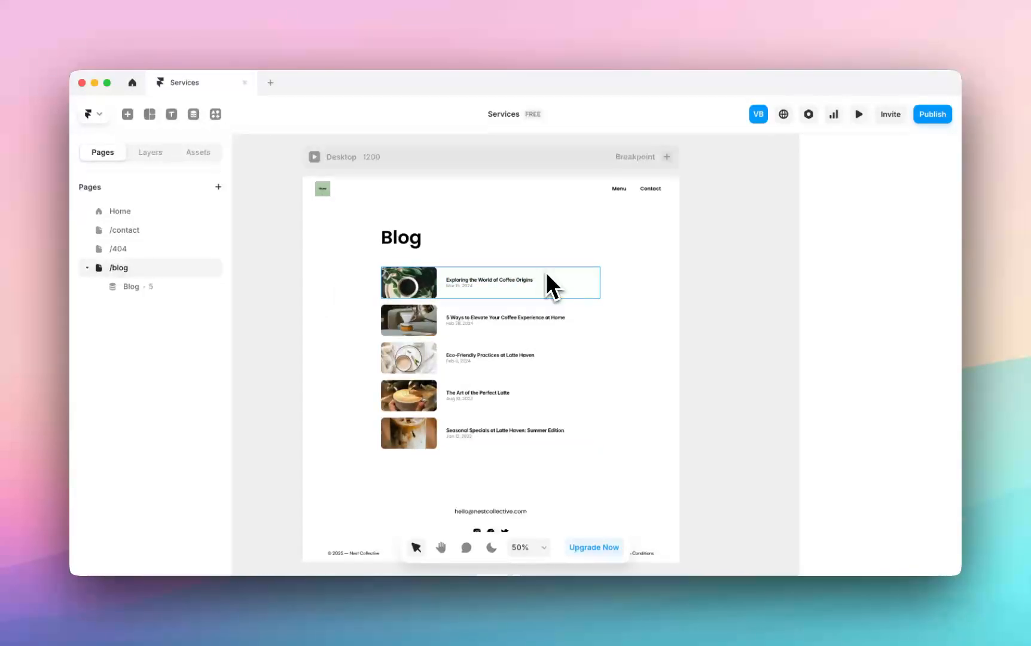
- Switch the CMS list to a grid, widen its parent stack to 1000 and set 3 columns
left_click(490, 282)
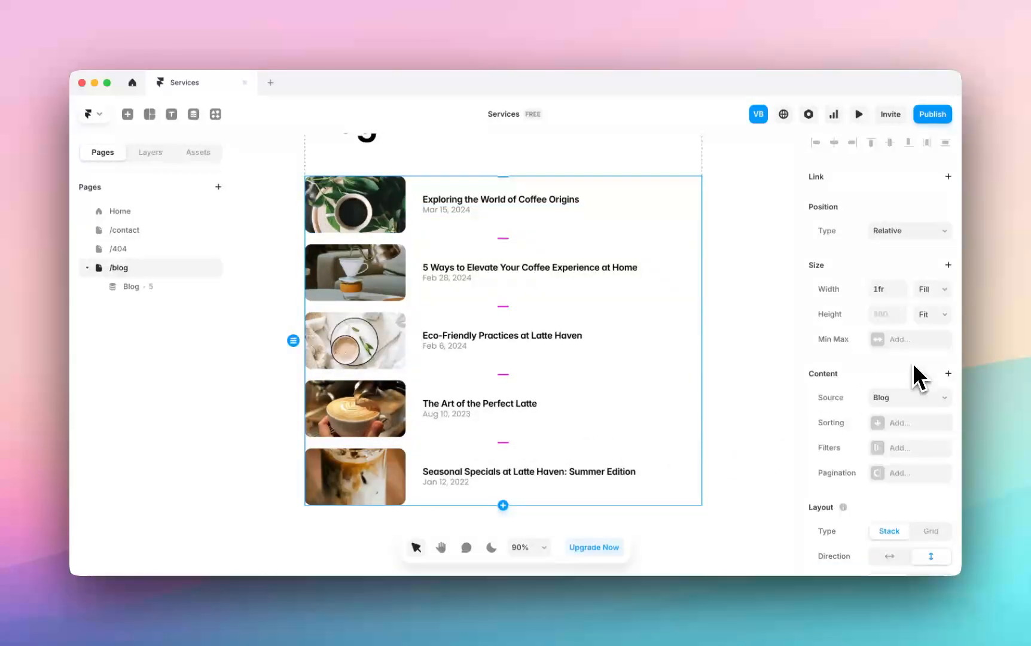
scroll("down", 3)
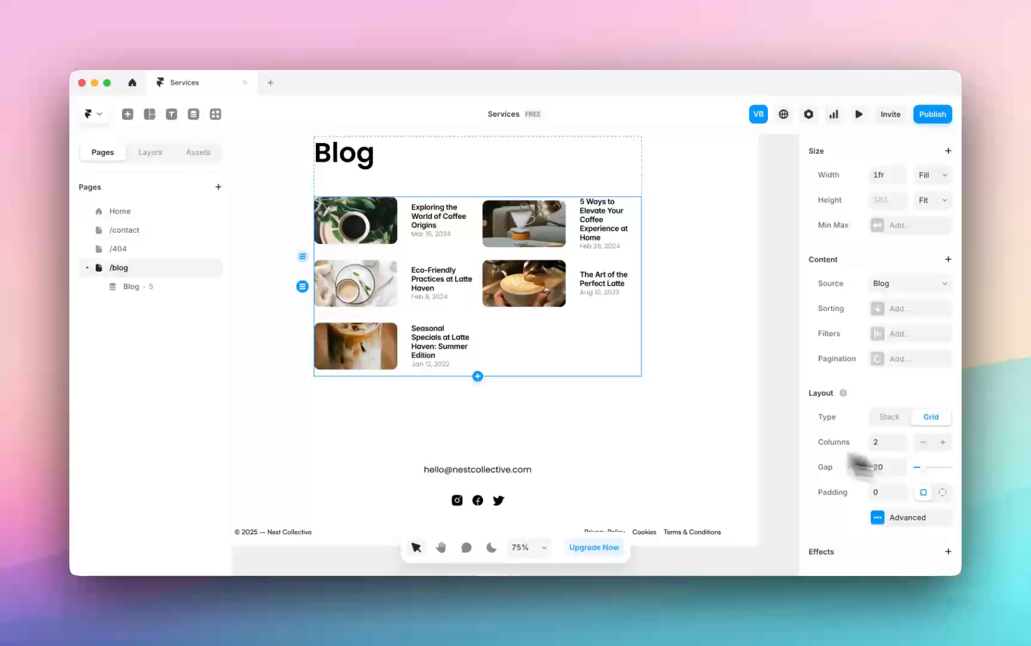
left_click(924, 441)
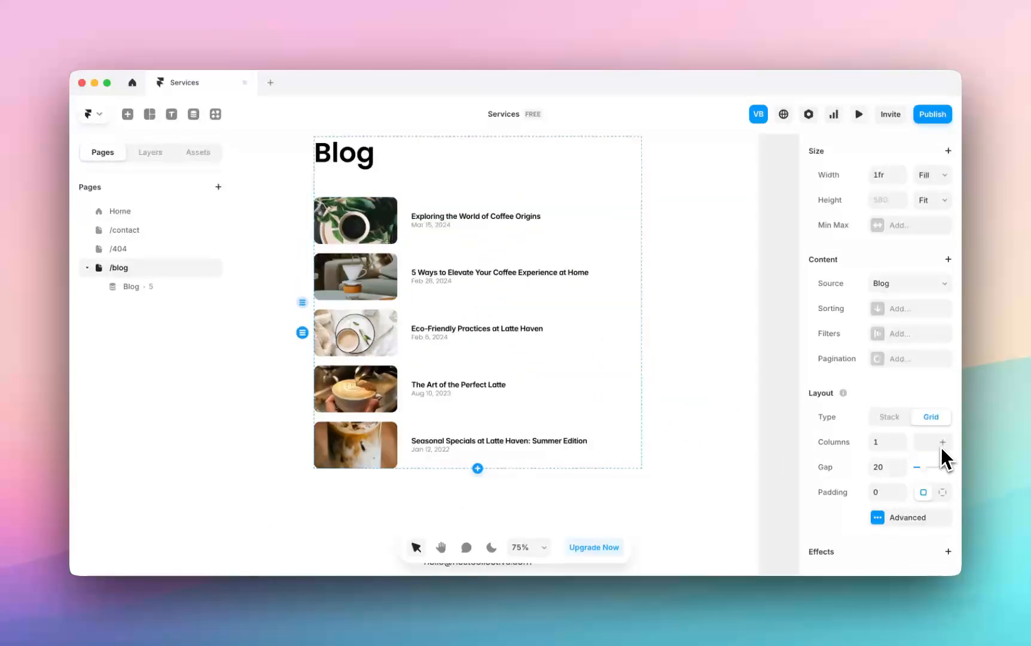
left_click(942, 441)
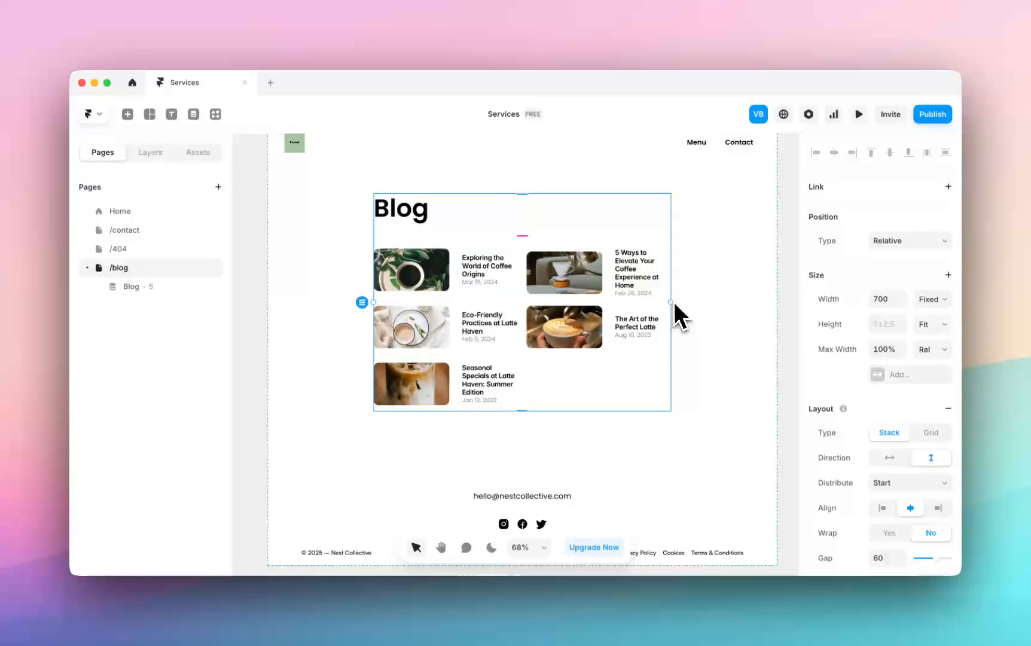
left_click(884, 299)
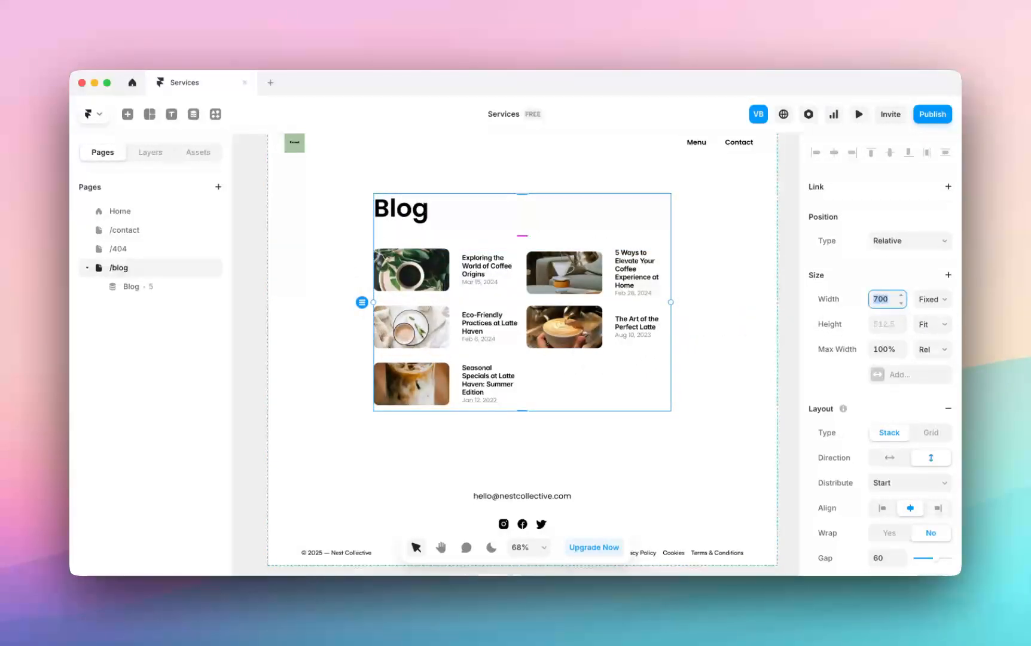
type("1000")
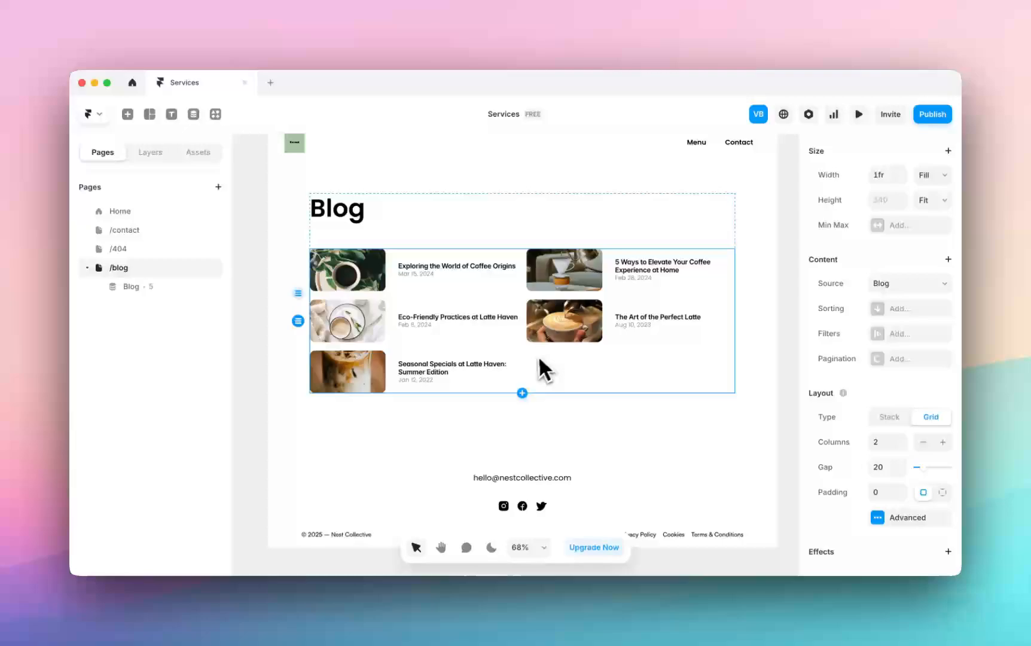
mouse_move(942, 447)
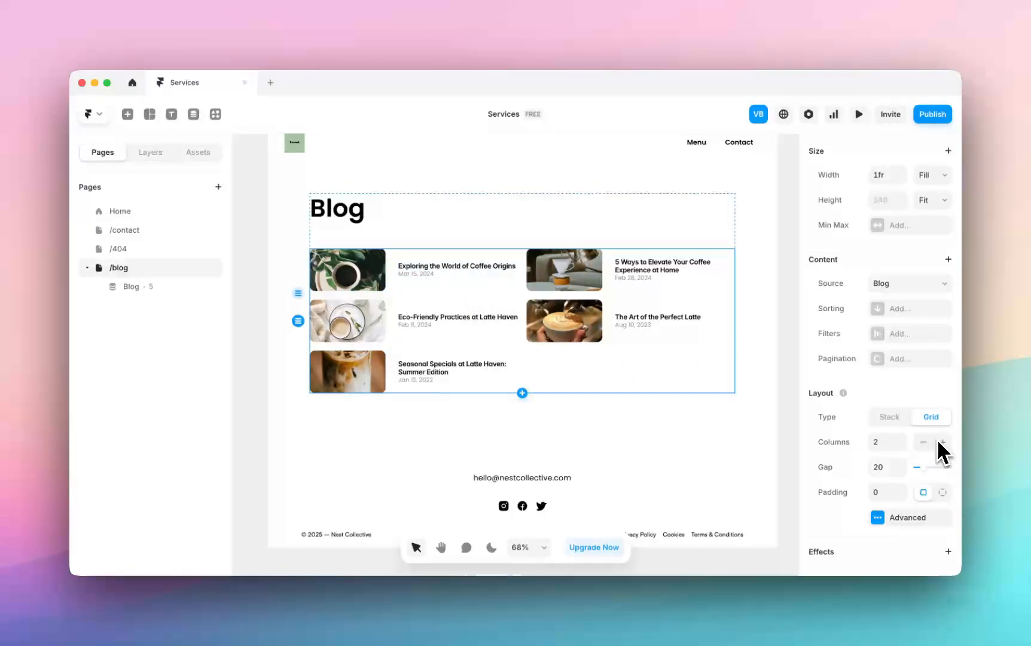
left_click(942, 441)
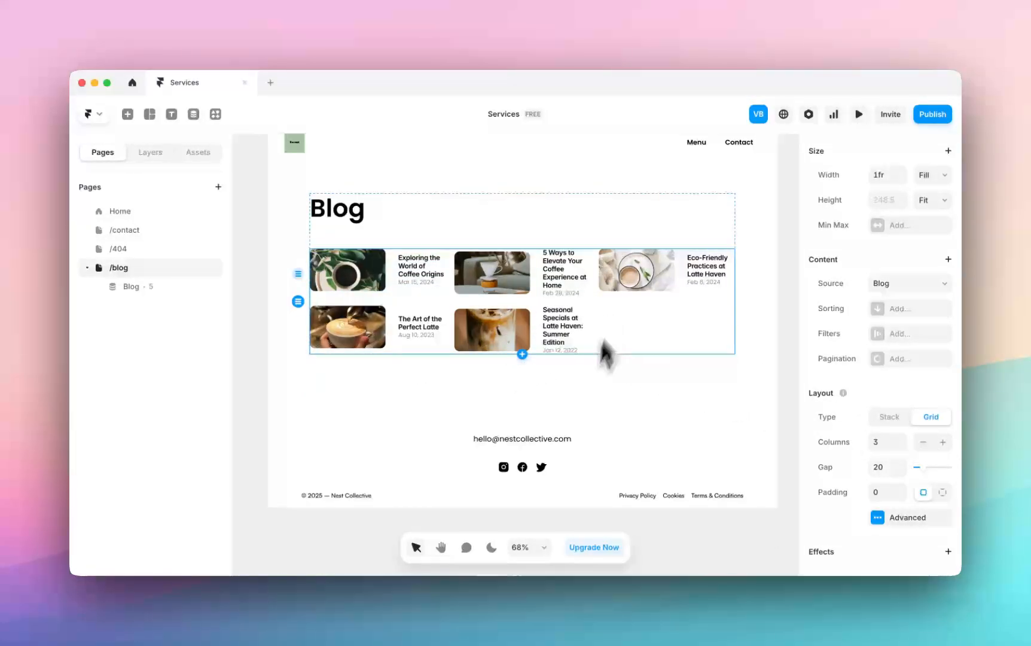
mouse_move(401, 303)
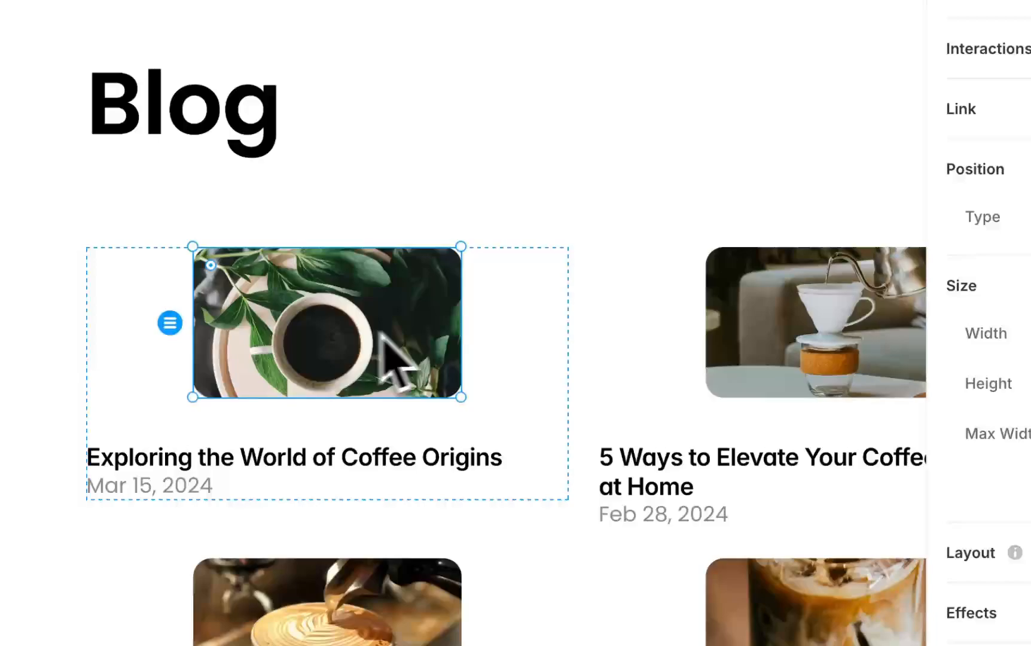
- Stack the card image above the title and shrink the date to Poppins 14 in grey #888888
left_click(903, 309)
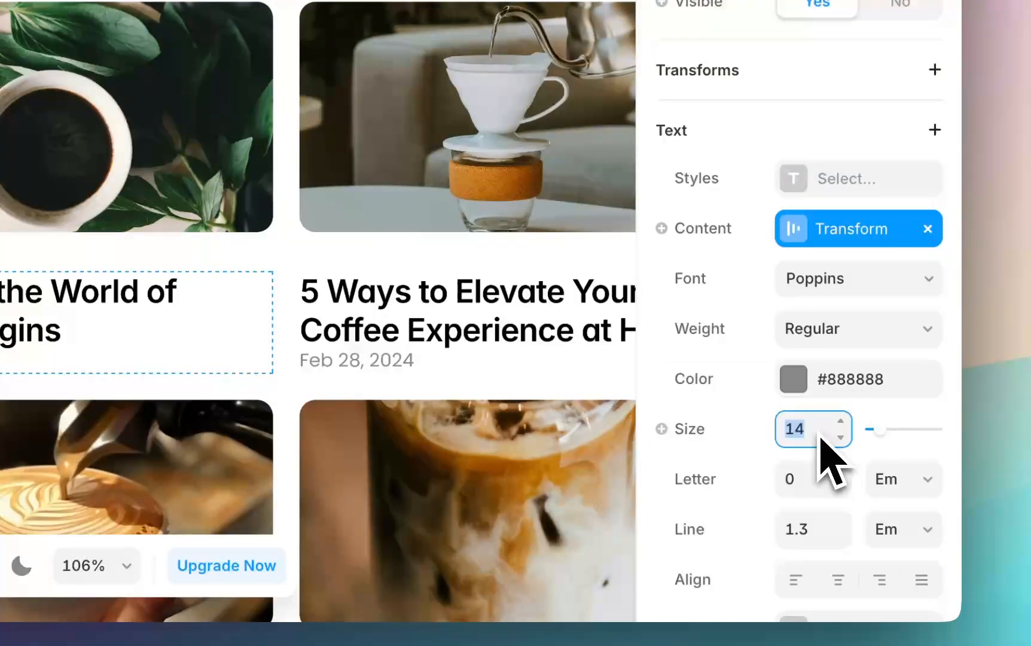
left_click(840, 421)
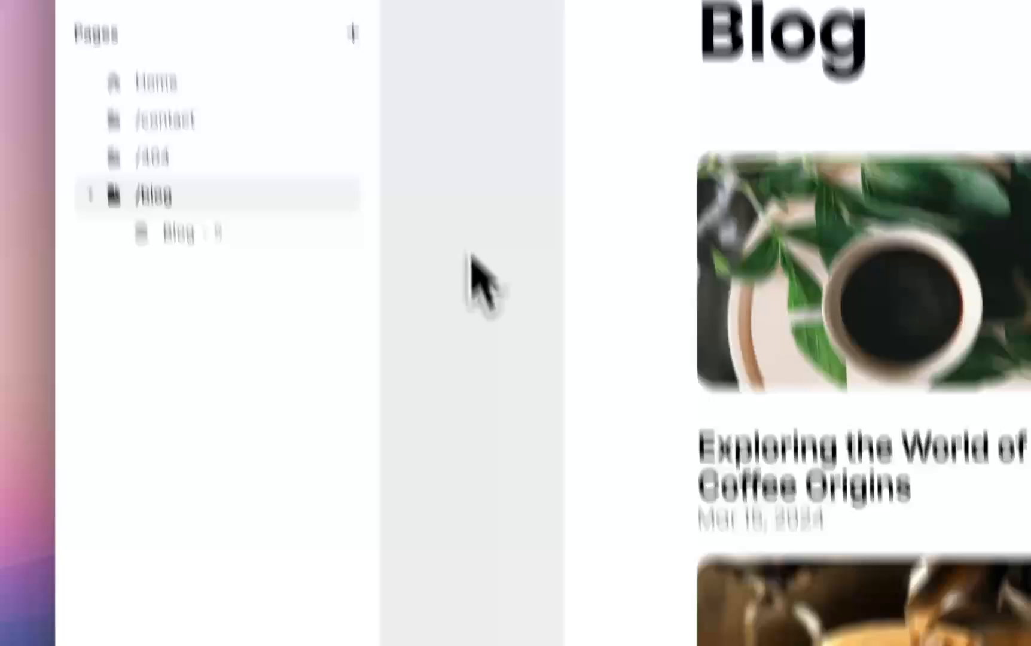
- Insert the PrimaryButton component into the Blog Item from the project's Assets
left_click(230, 158)
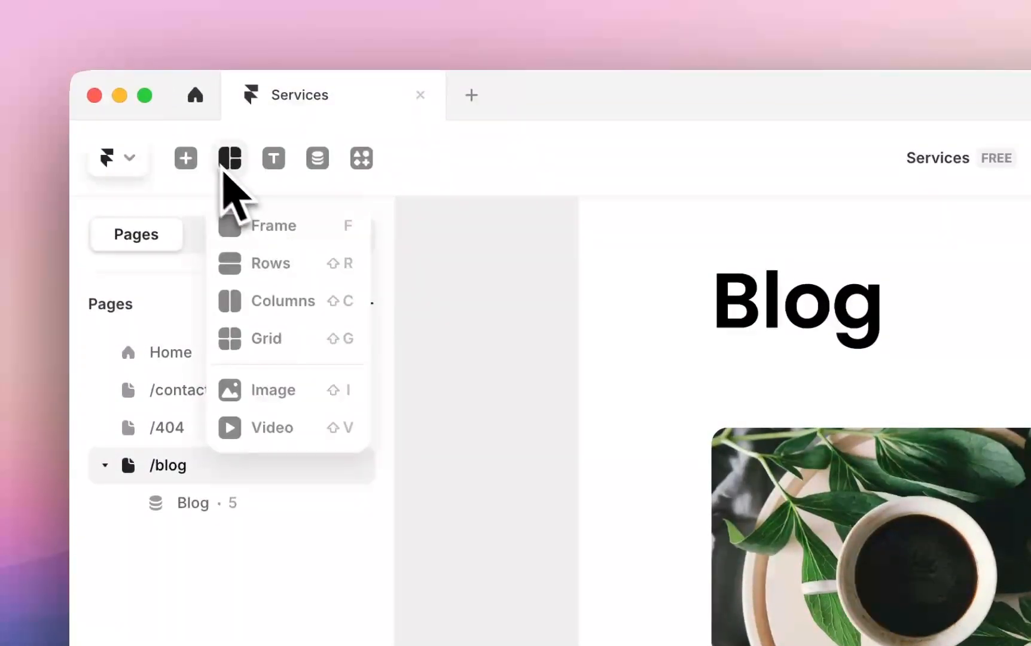
left_click(327, 234)
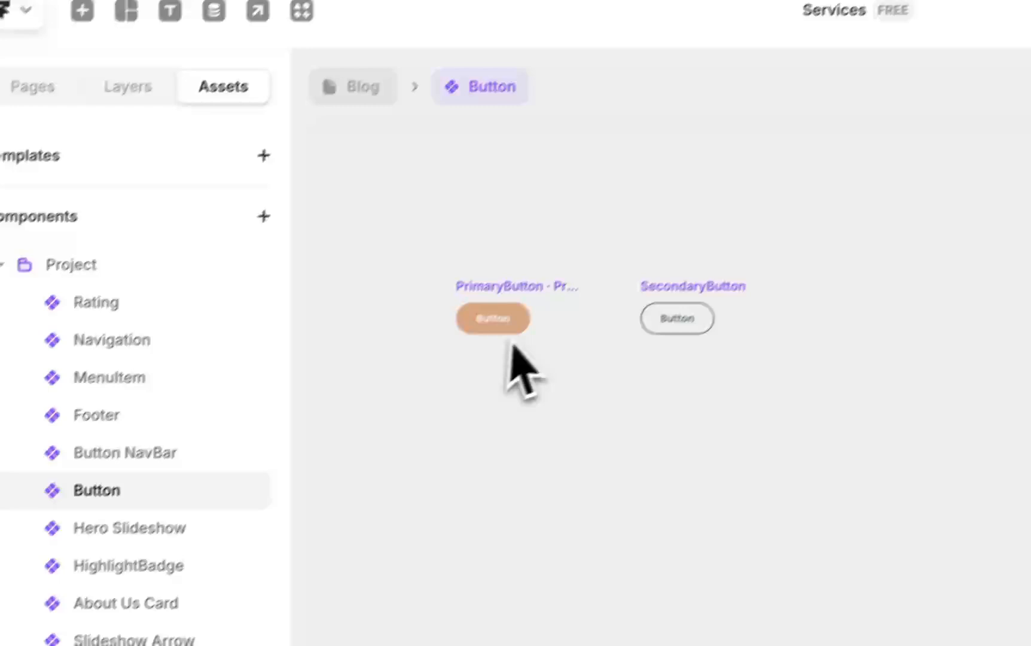
left_click(363, 87)
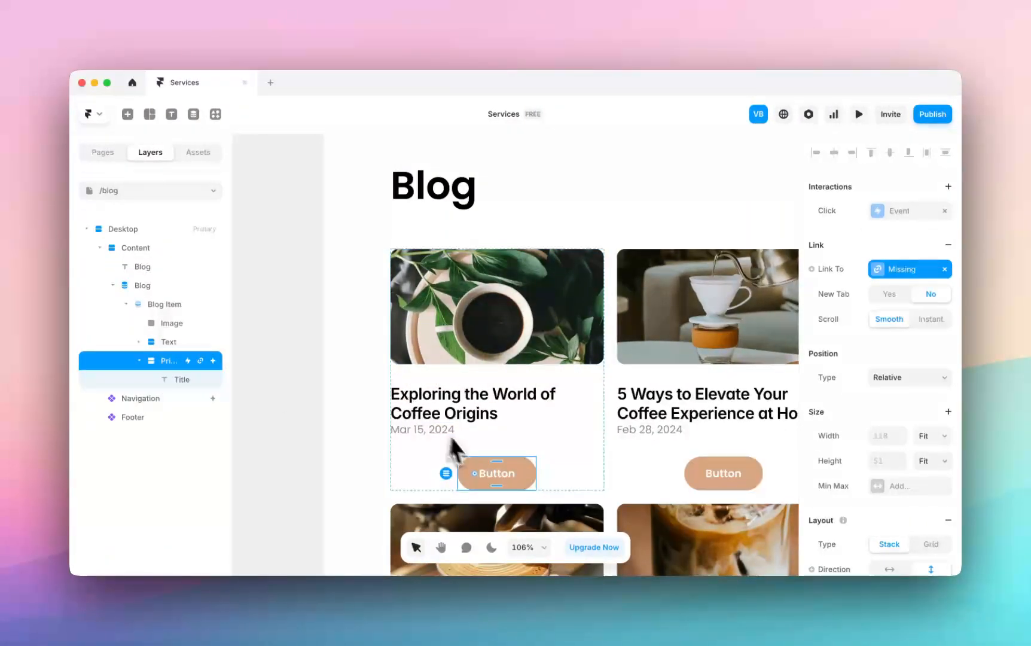
mouse_move(924, 346)
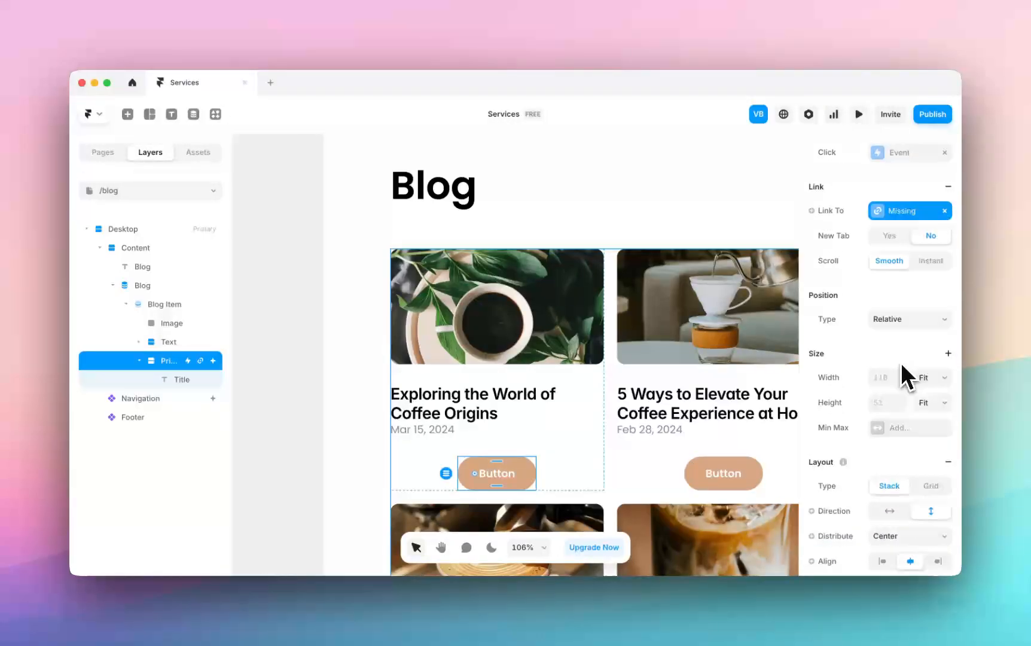
- Set the button's width to Fill so it spans the whole card
left_click(927, 377)
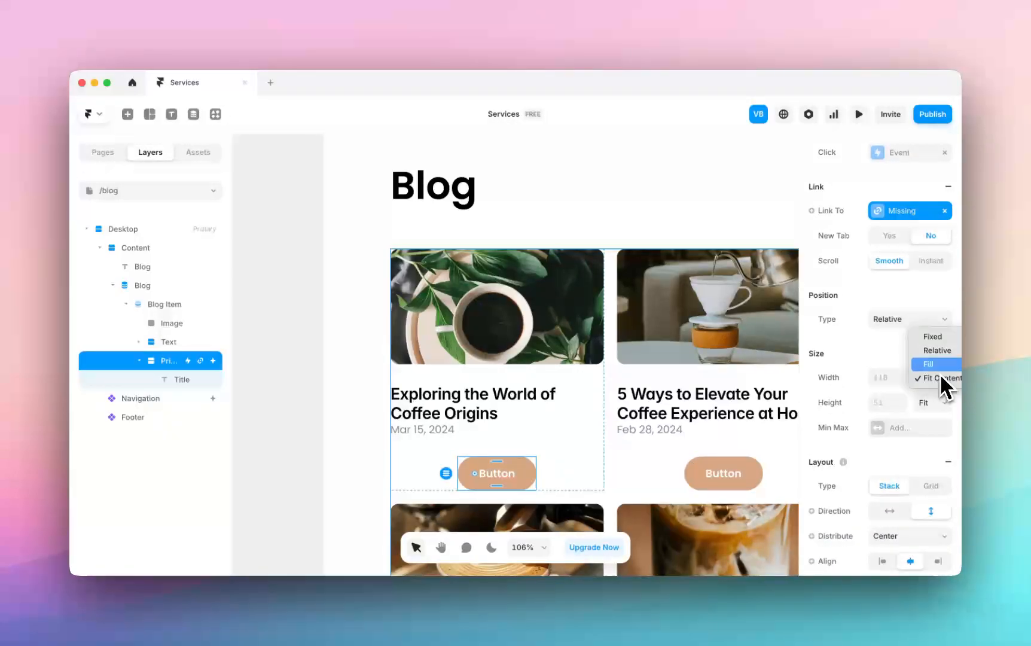
left_click(928, 364)
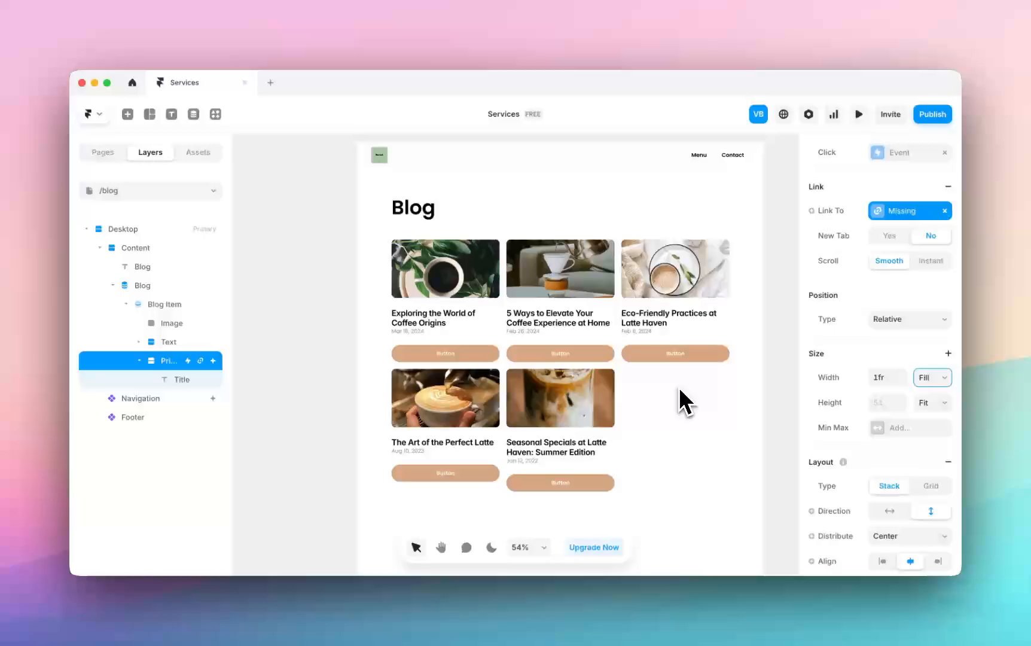
left_click(141, 284)
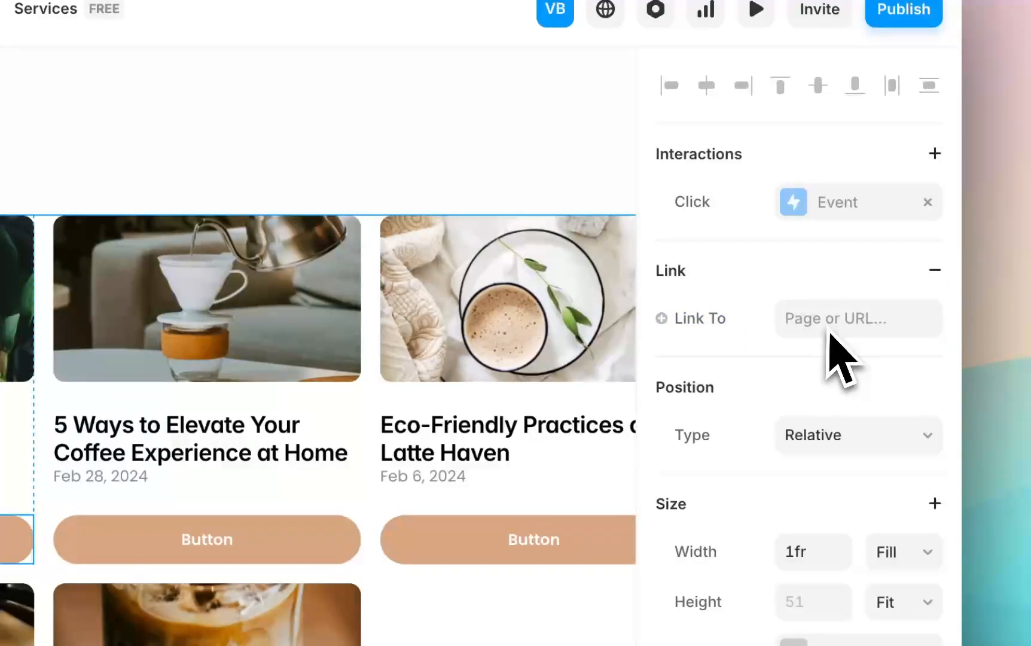
mouse_move(882, 355)
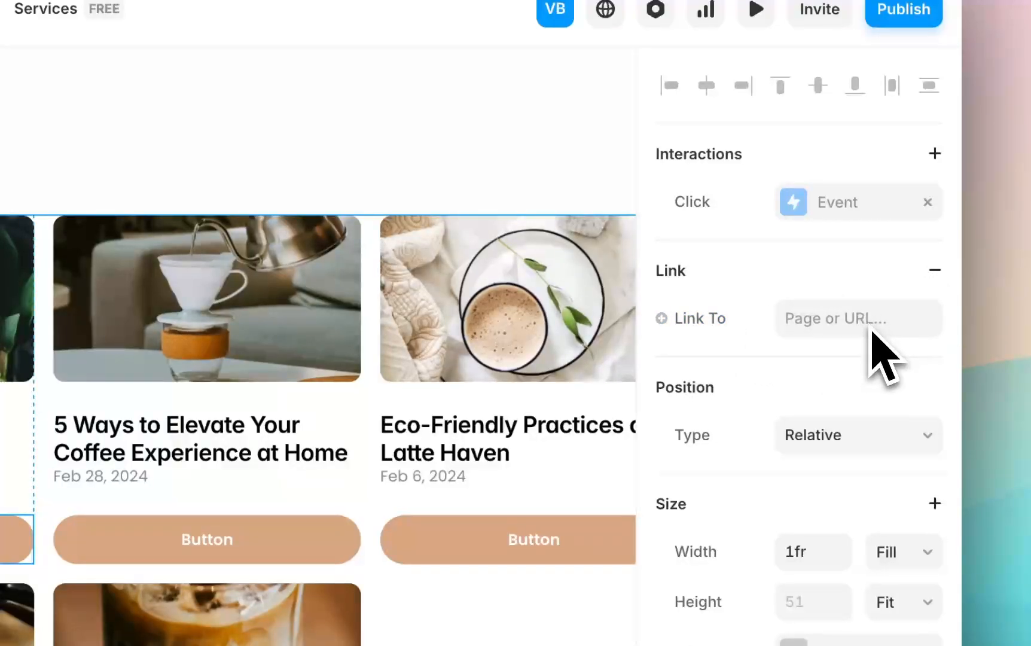
- Point the button's Link To at the CMS page, preview the coffee origins post, then return to its detail page
left_click(858, 318)
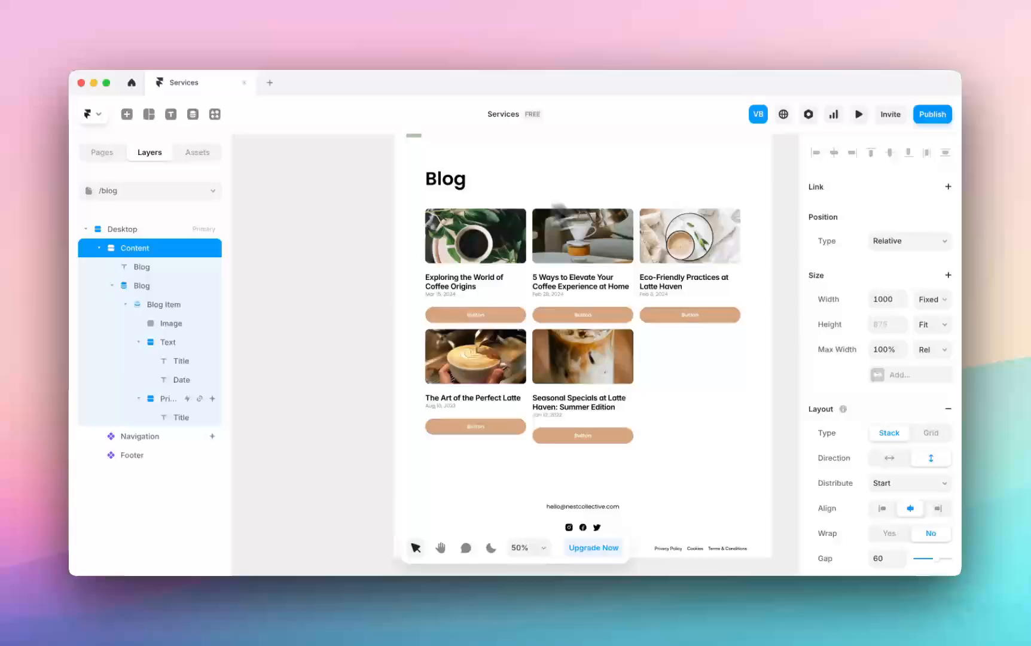
left_click(858, 113)
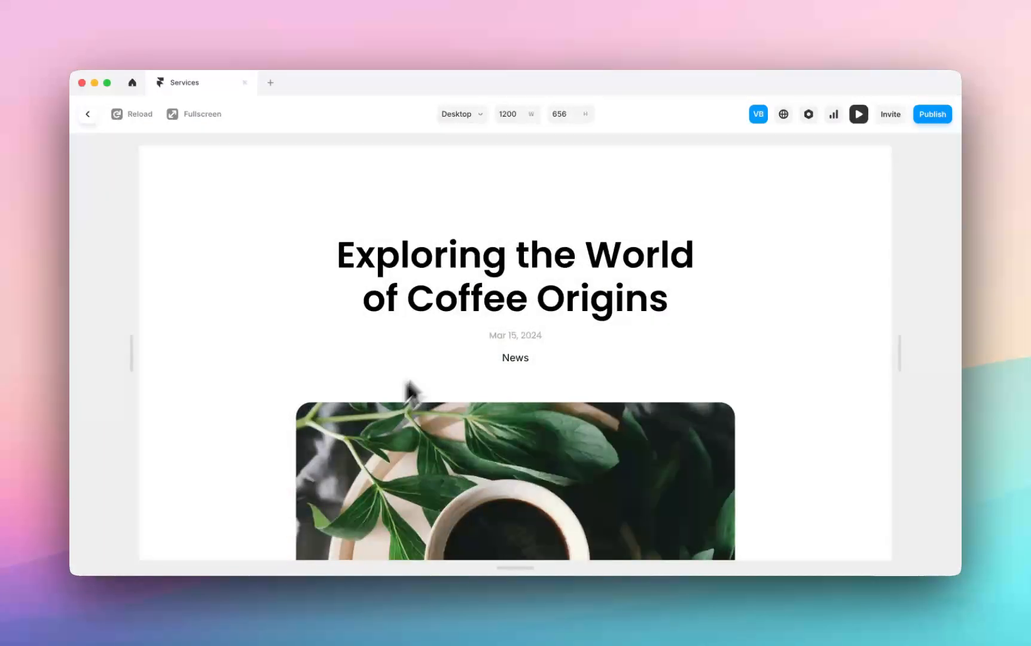
left_click(87, 113)
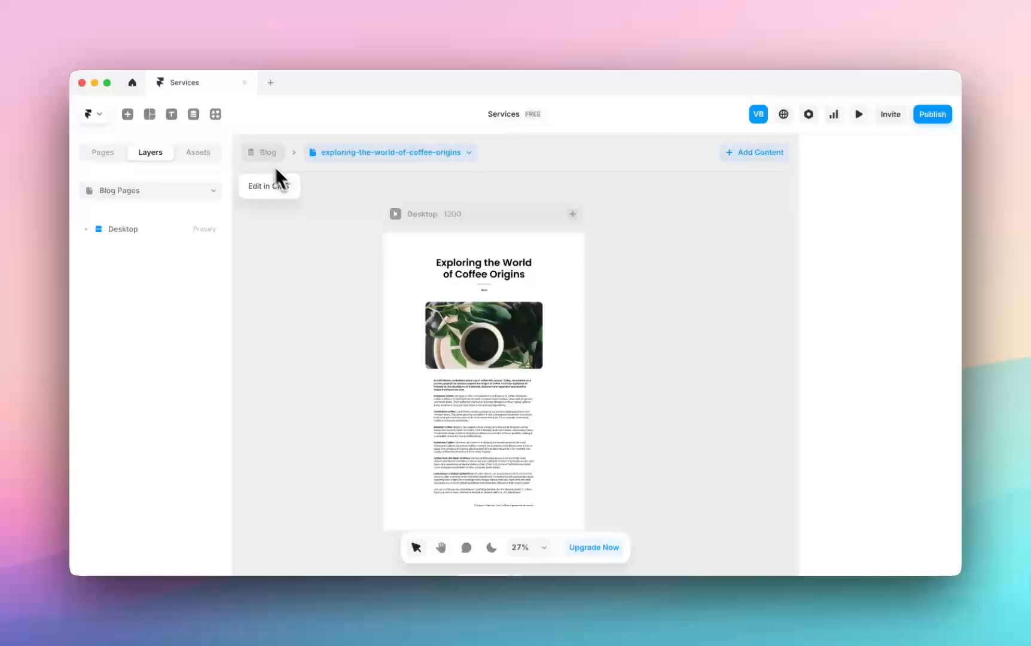